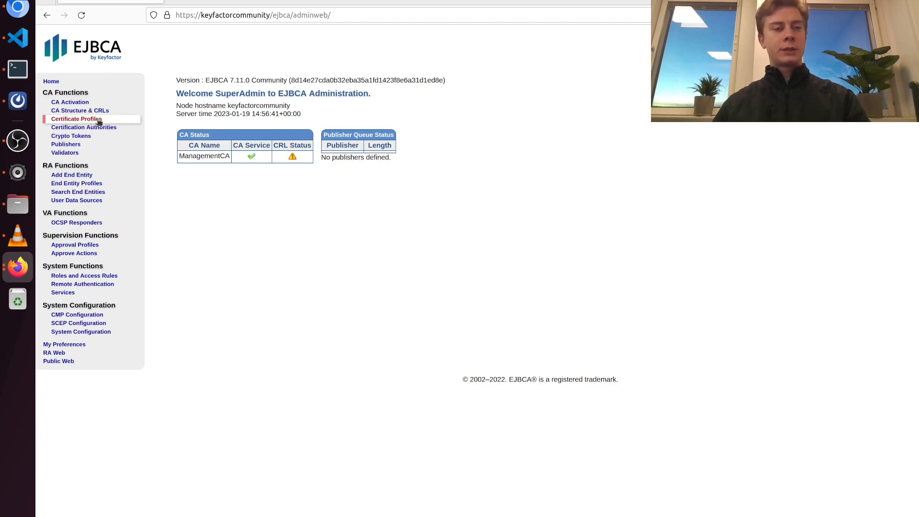
- Clone the ROOTCA certificate profile into a new profile named MyRootCAProfile
click(77, 118)
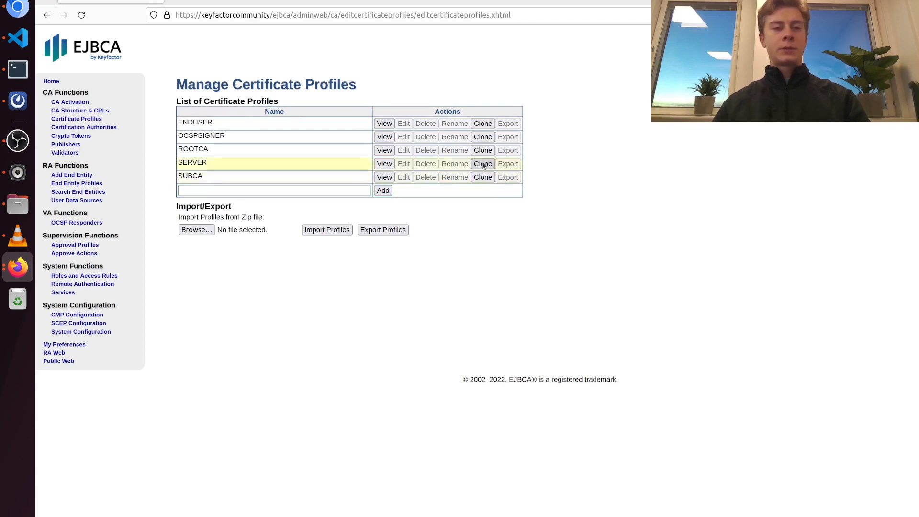
mouse_move(288, 102)
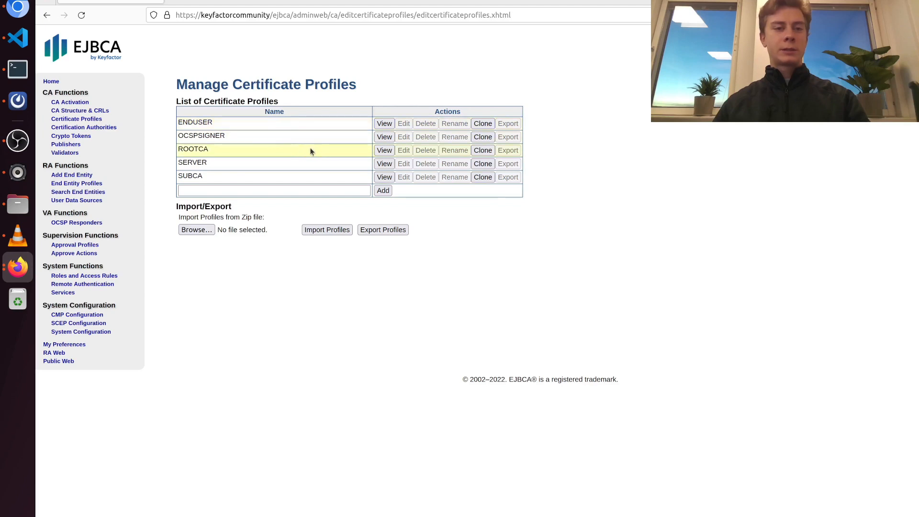
mouse_move(218, 155)
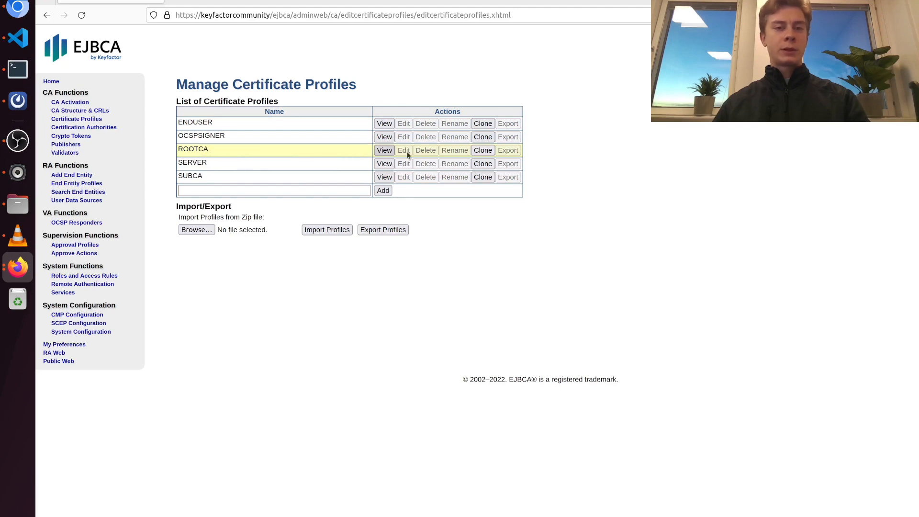
click(483, 151)
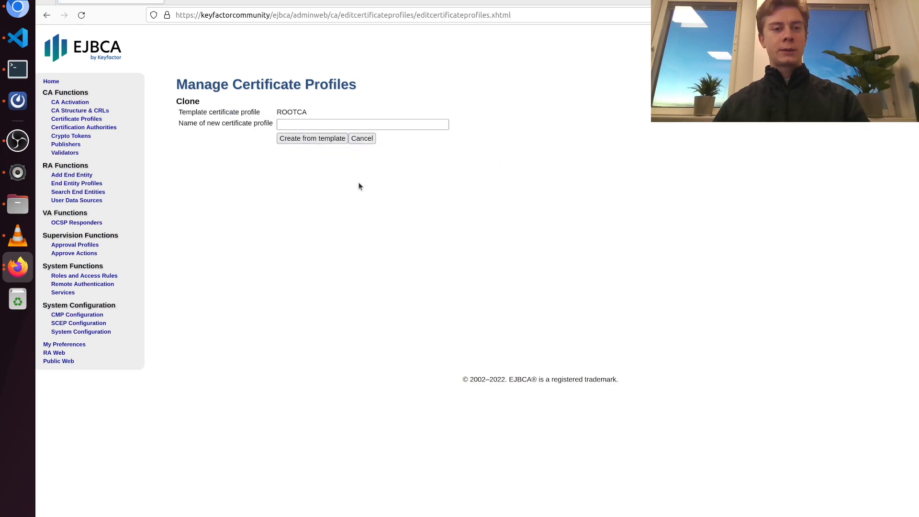
click(362, 123)
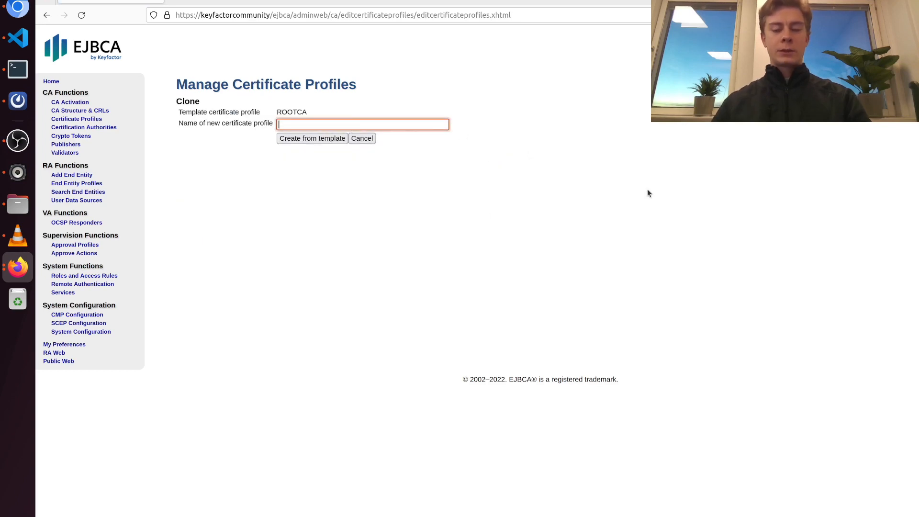
text(MyRootCAProfile)
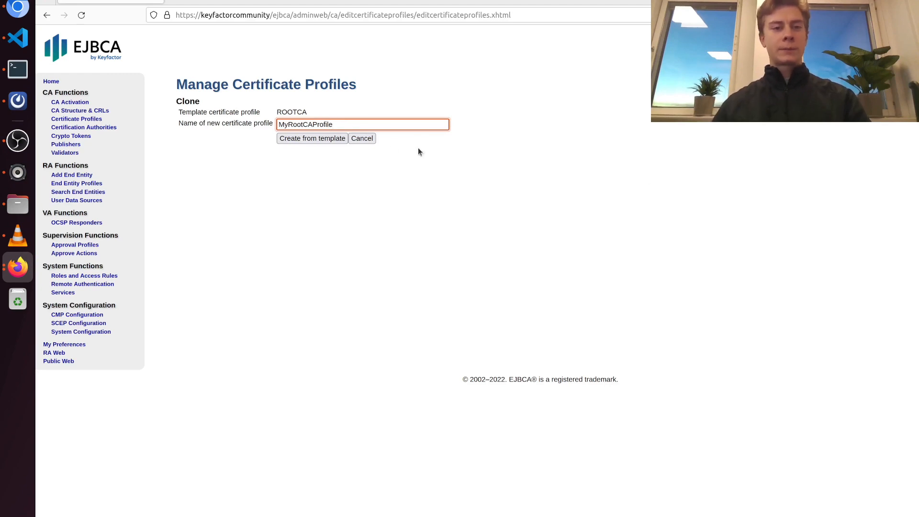
click(312, 137)
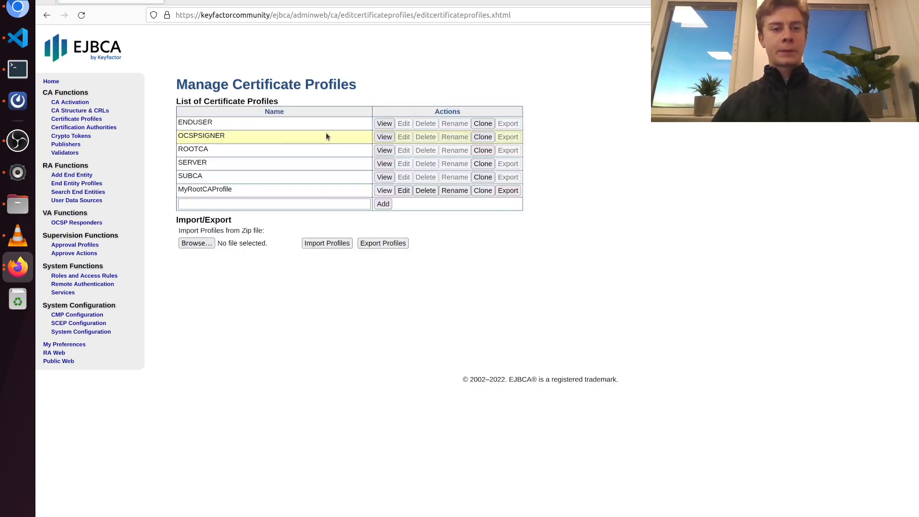
mouse_move(209, 198)
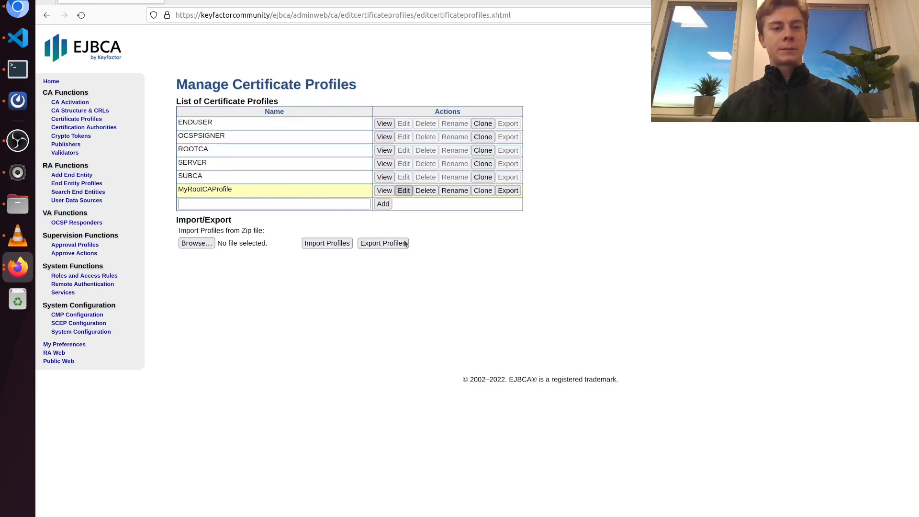
- Restrict MyRootCAProfile to RSA 4096-bit keys and enter a 30y certificate validity
click(403, 190)
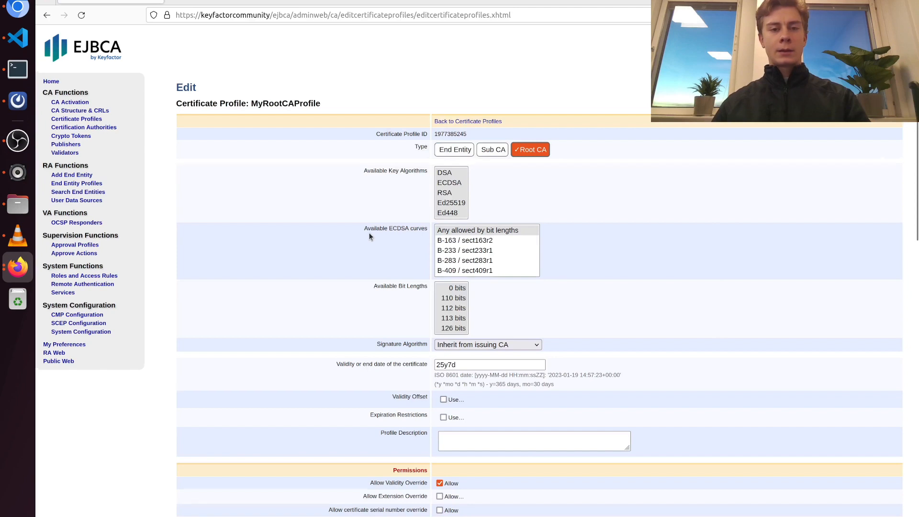
scroll(down, 3)
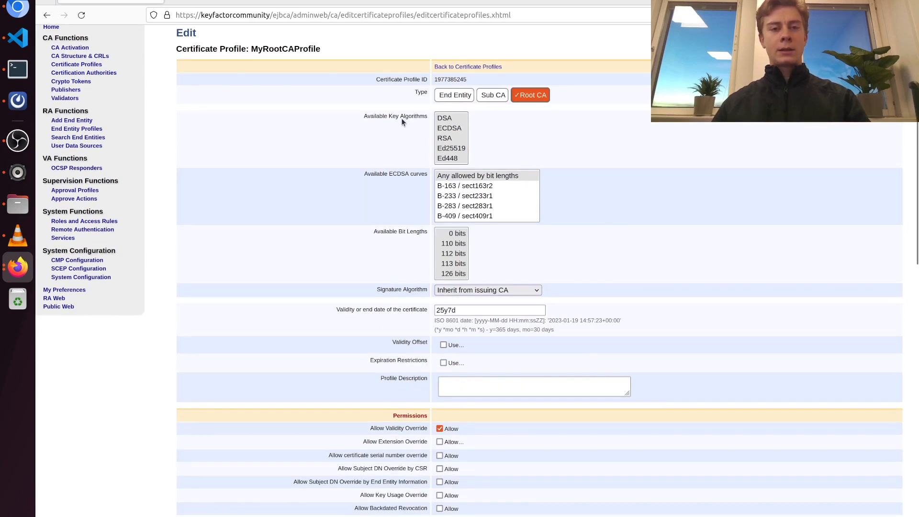
mouse_move(408, 125)
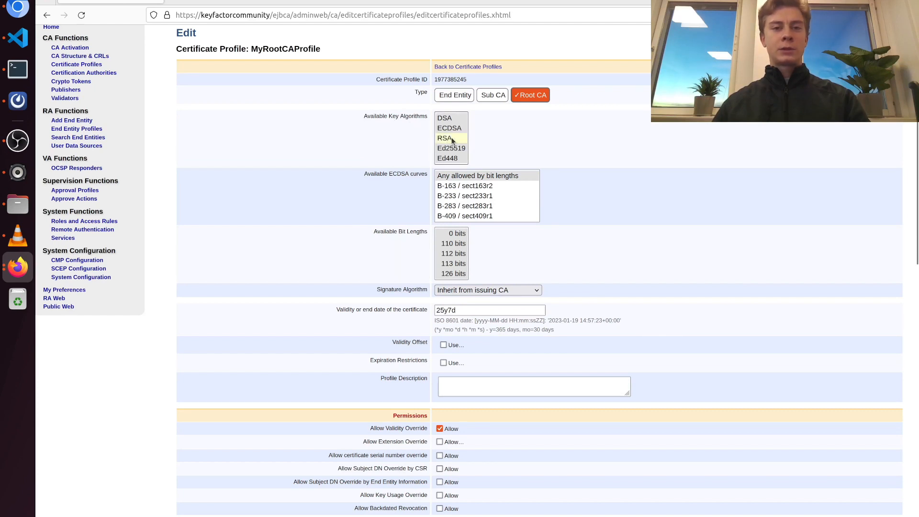
click(444, 138)
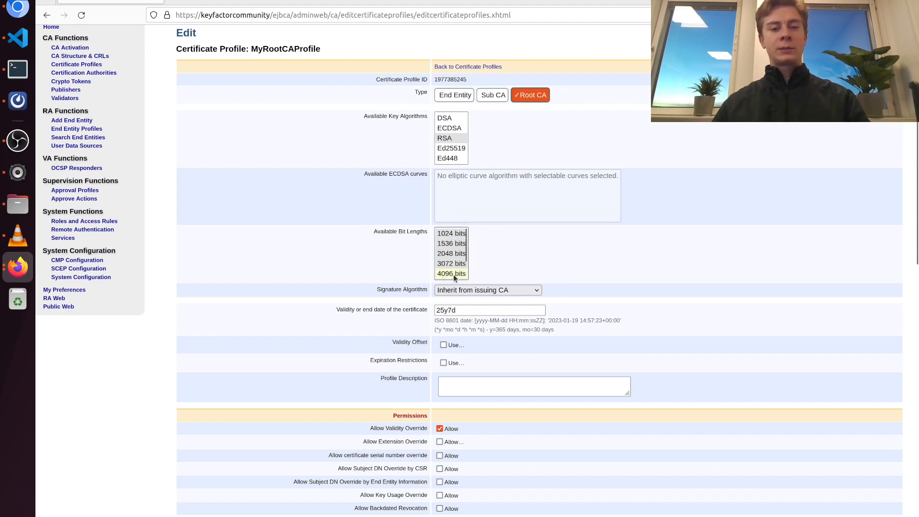
click(451, 272)
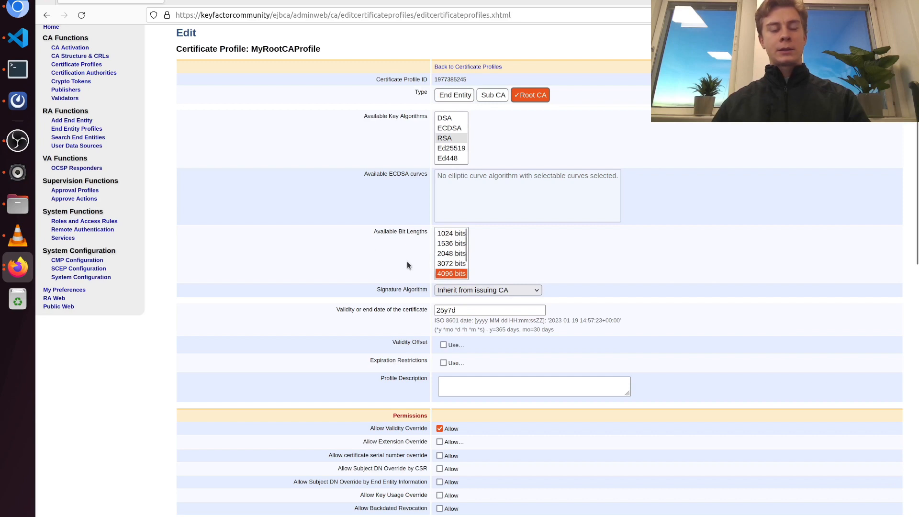
mouse_move(408, 150)
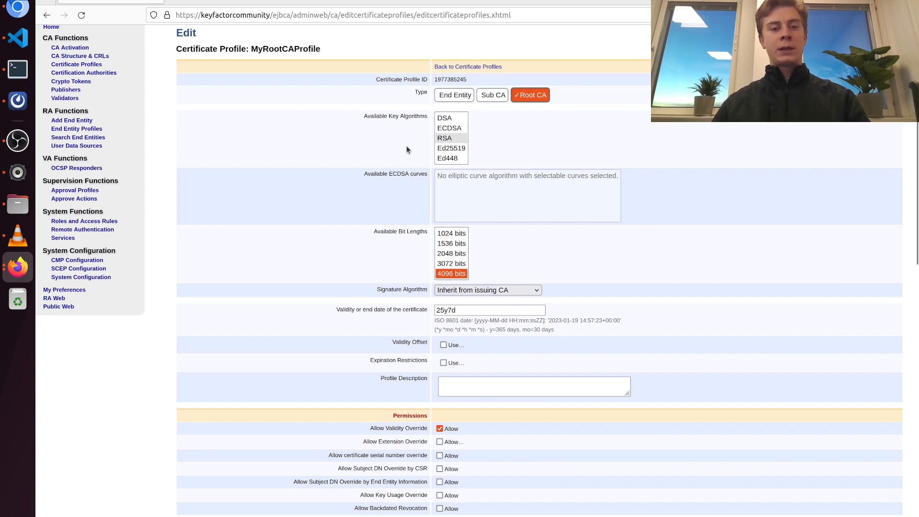
mouse_move(403, 264)
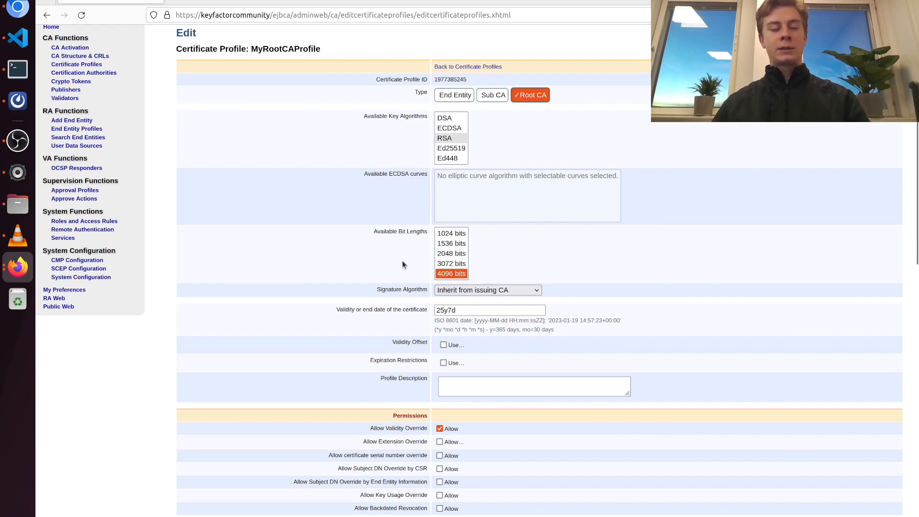
mouse_move(411, 146)
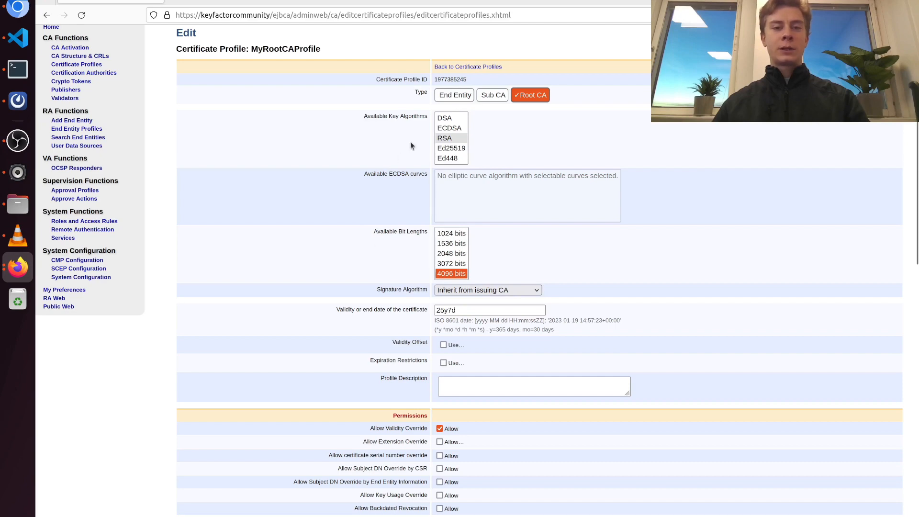
mouse_move(381, 156)
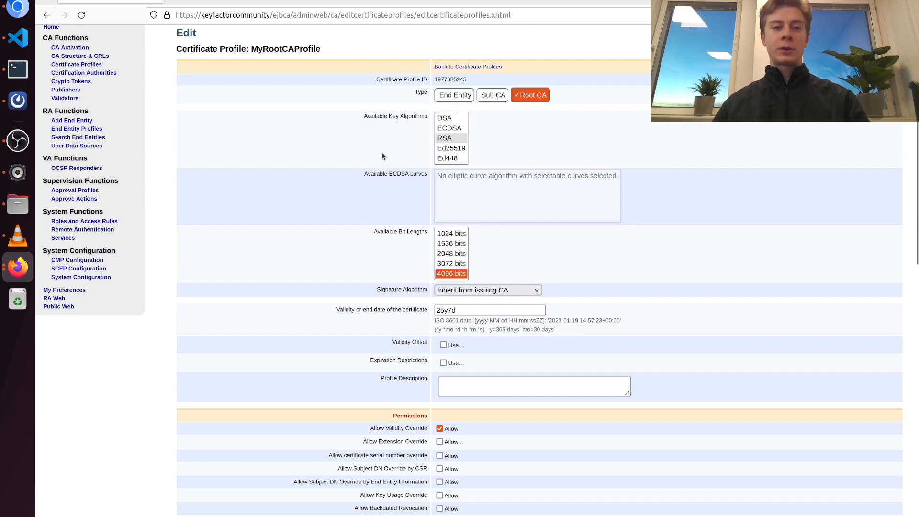
scroll(down, 3)
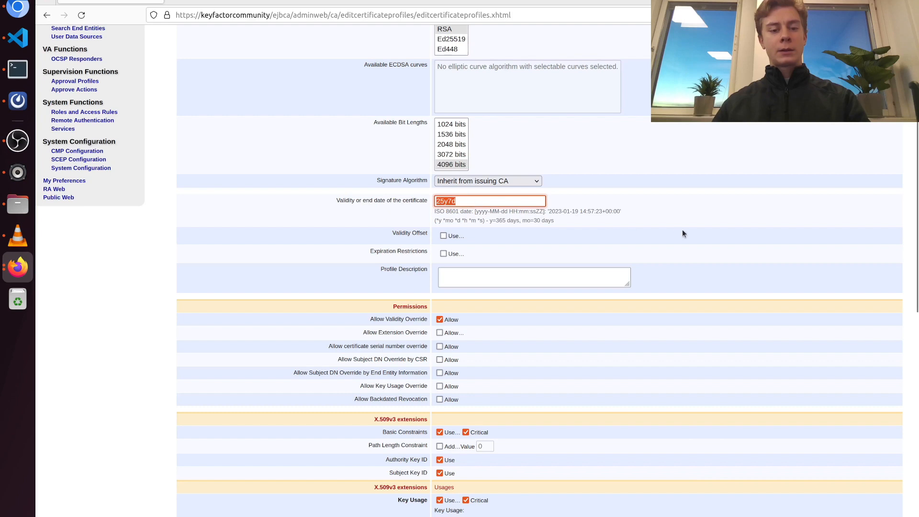
text(30y)
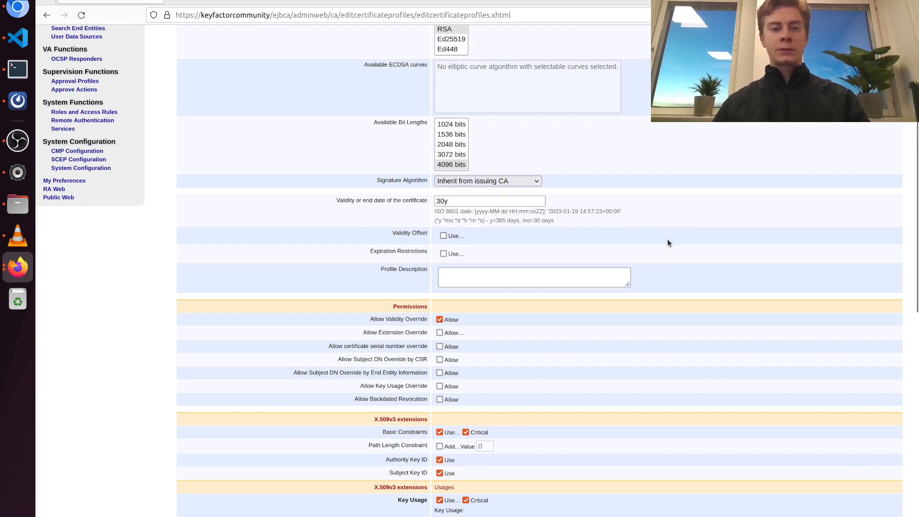
scroll(down, 3)
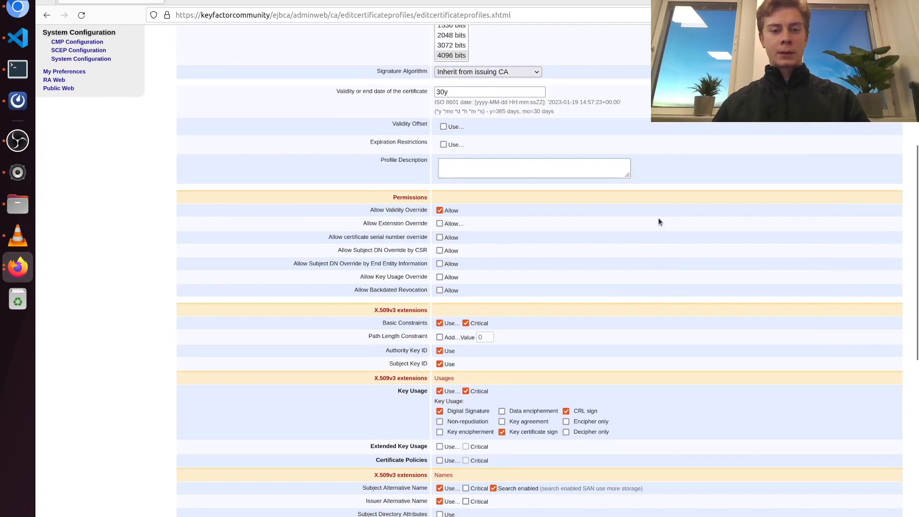
scroll(down, 3)
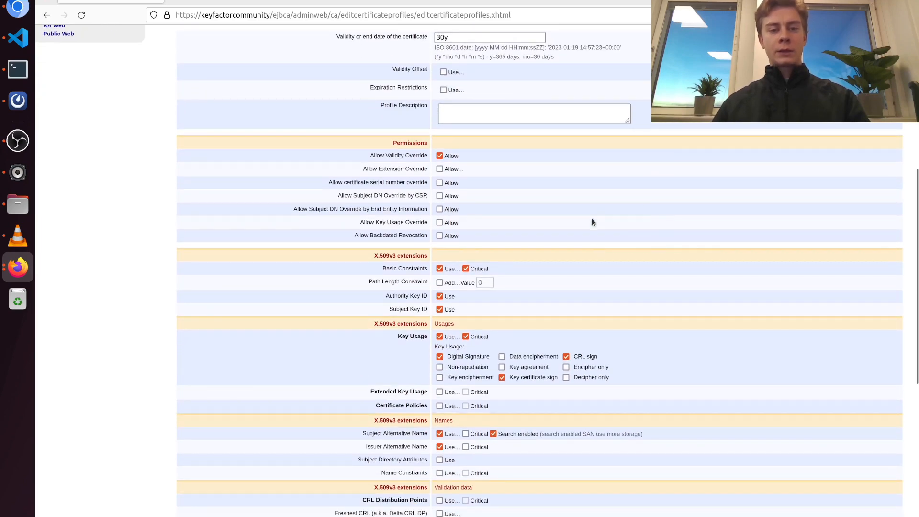
scroll(down, 3)
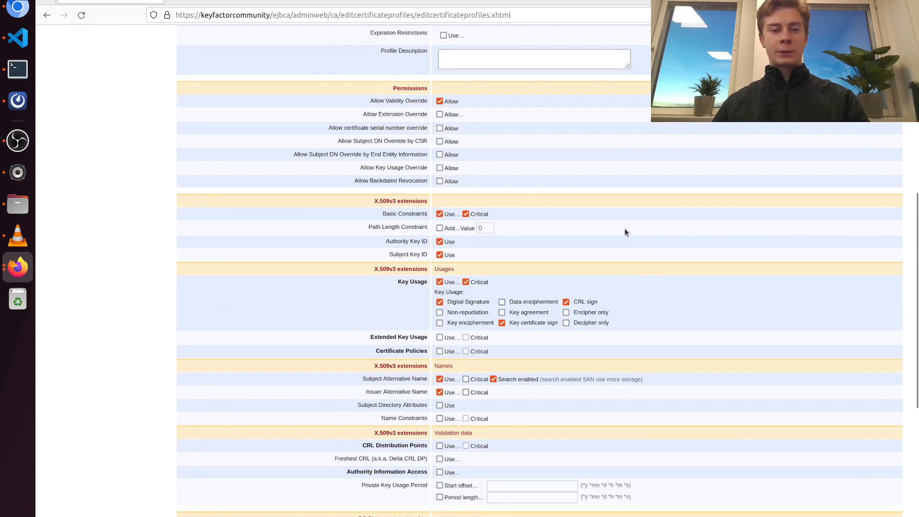
mouse_move(532, 253)
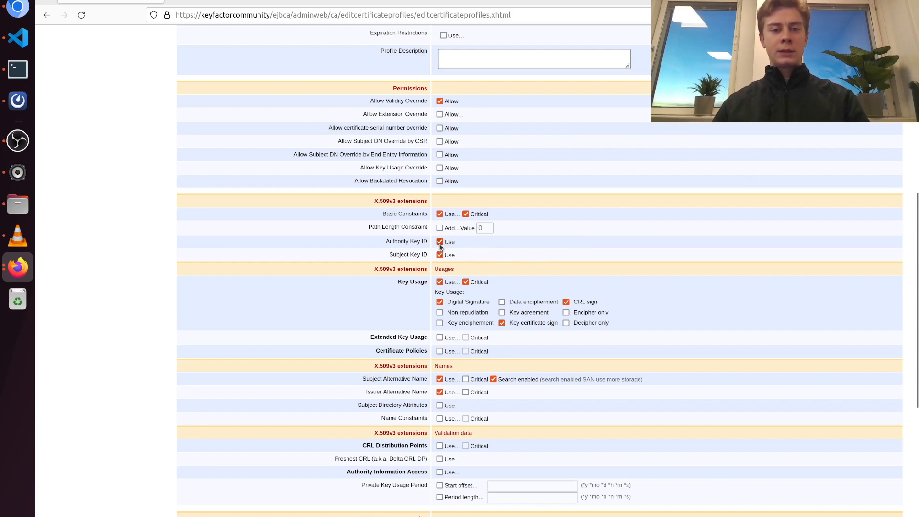
scroll(down, 3)
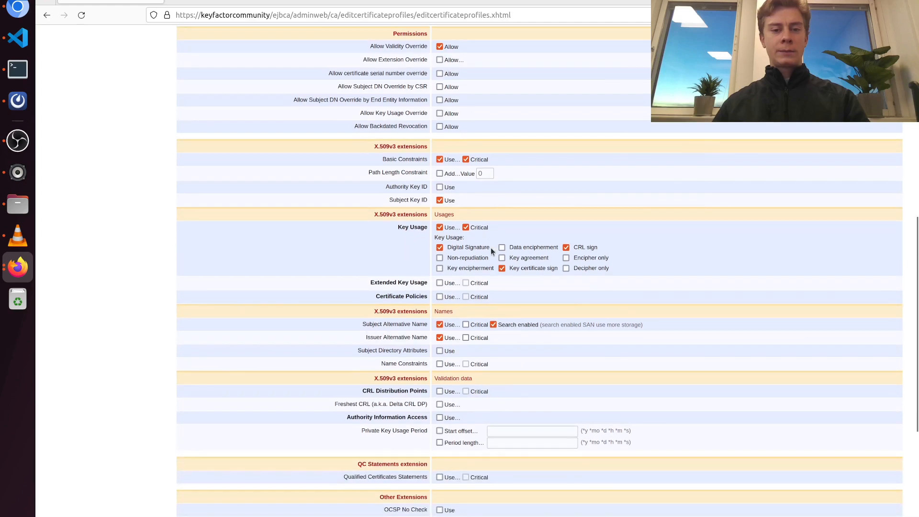
scroll(down, 3)
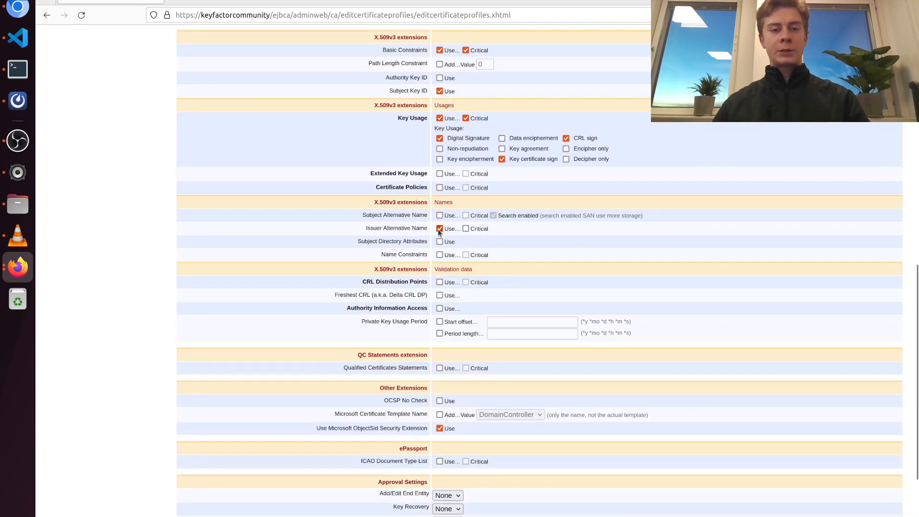
scroll(down, 3)
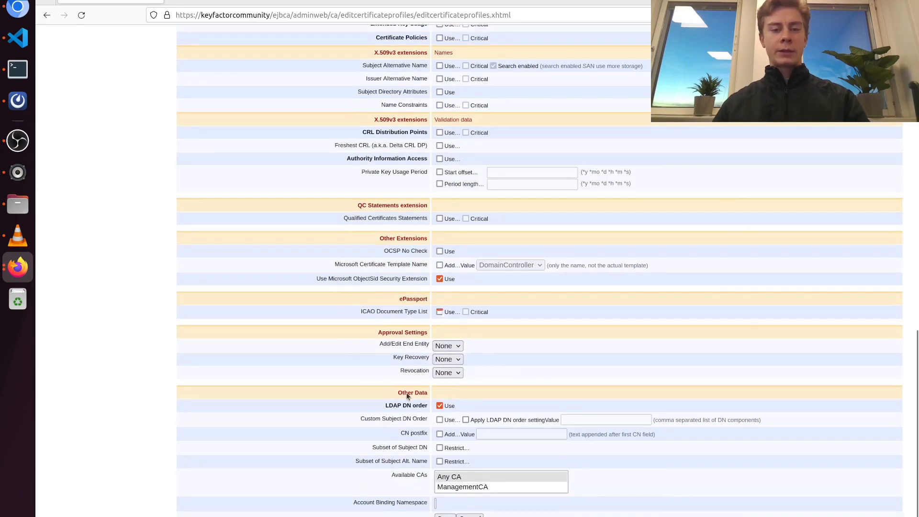
mouse_move(390, 409)
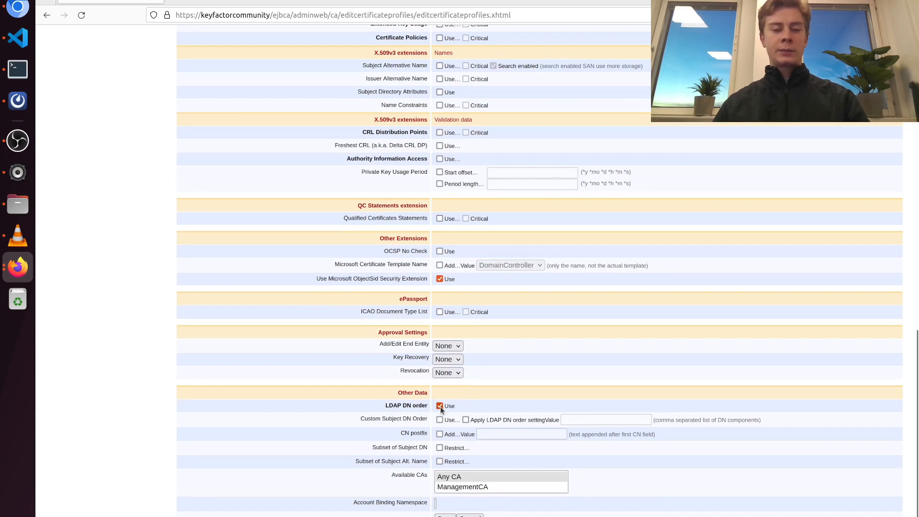
click(439, 406)
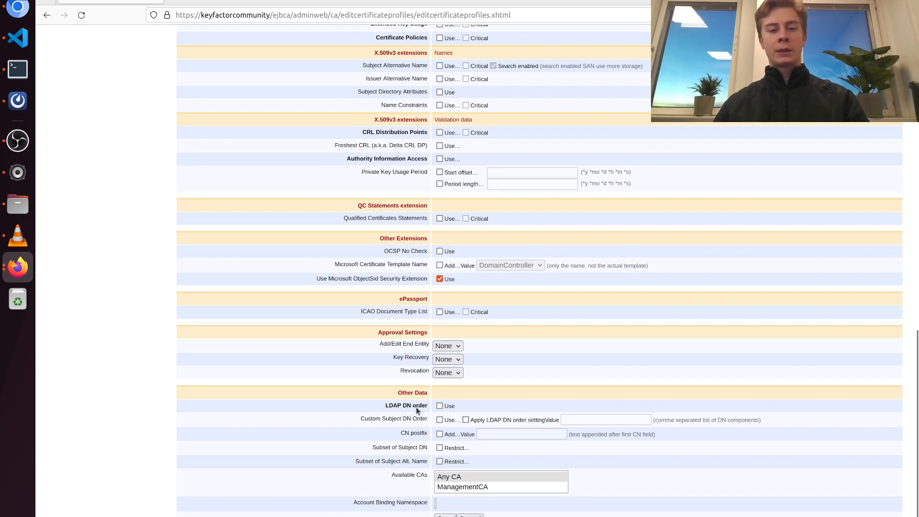
mouse_move(401, 511)
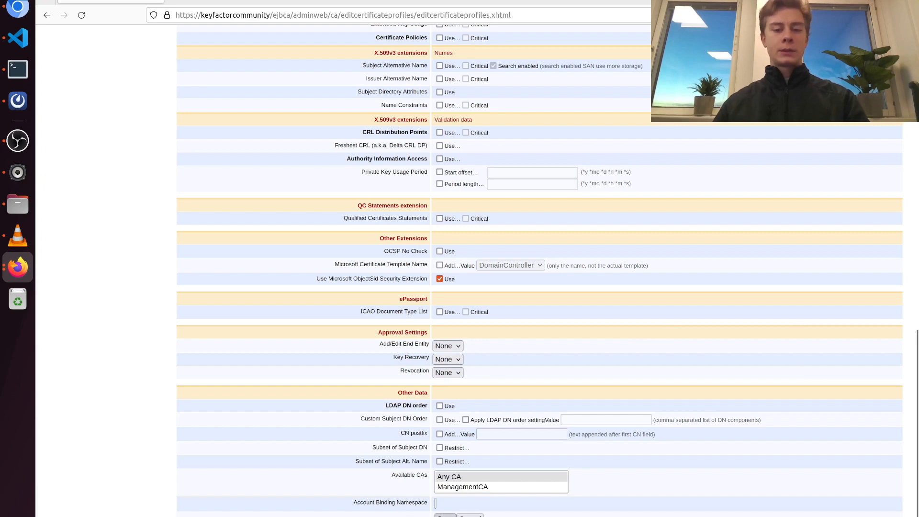
- Save MyRootCAProfile so it returns to the certificate profile list with confirmation
click(445, 516)
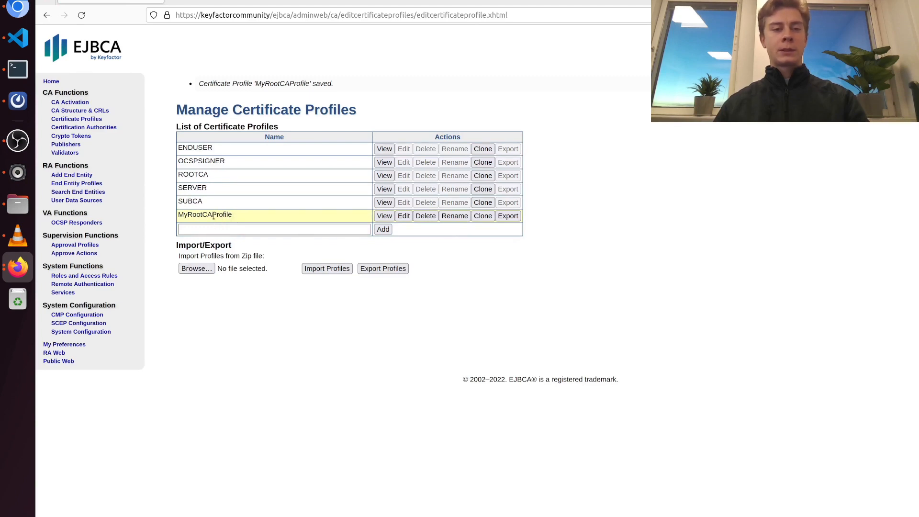
mouse_move(149, 146)
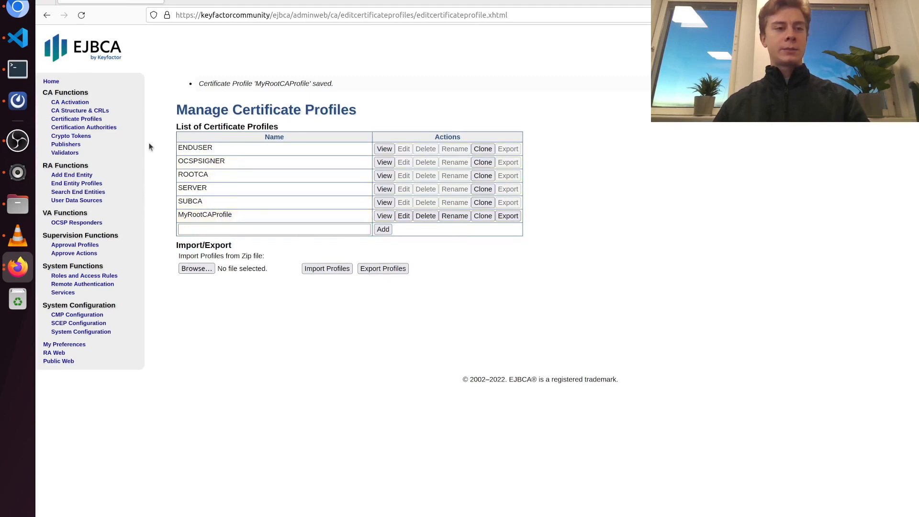
mouse_move(70, 135)
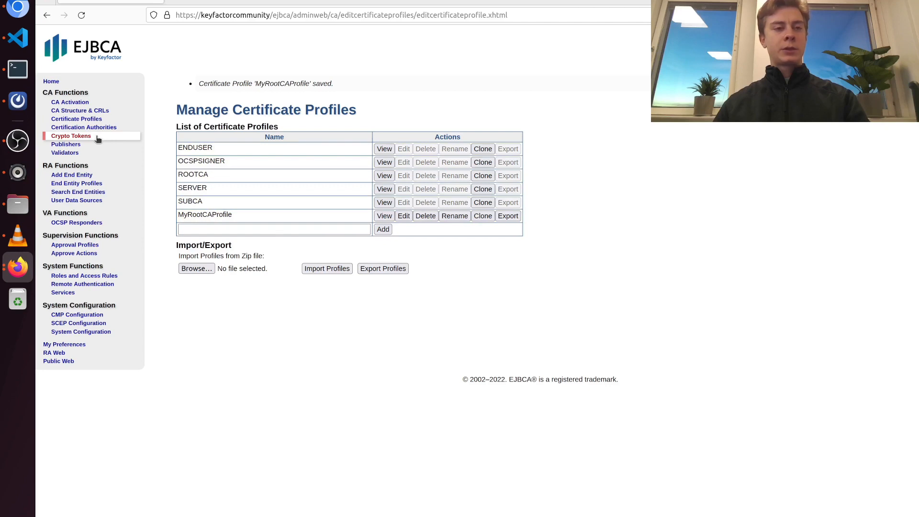
mouse_move(91, 138)
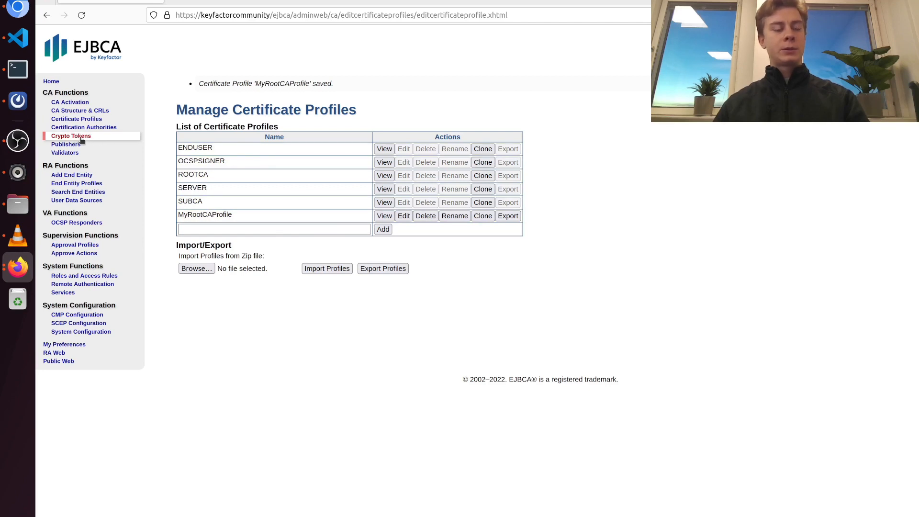
- Start a new crypto token named MyFirstRootCACryptoToken with type SOFT
click(70, 135)
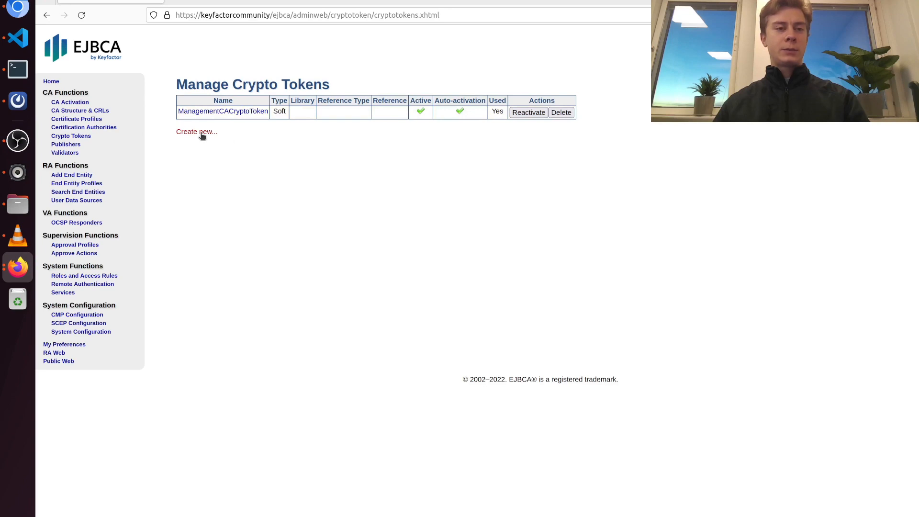
click(196, 131)
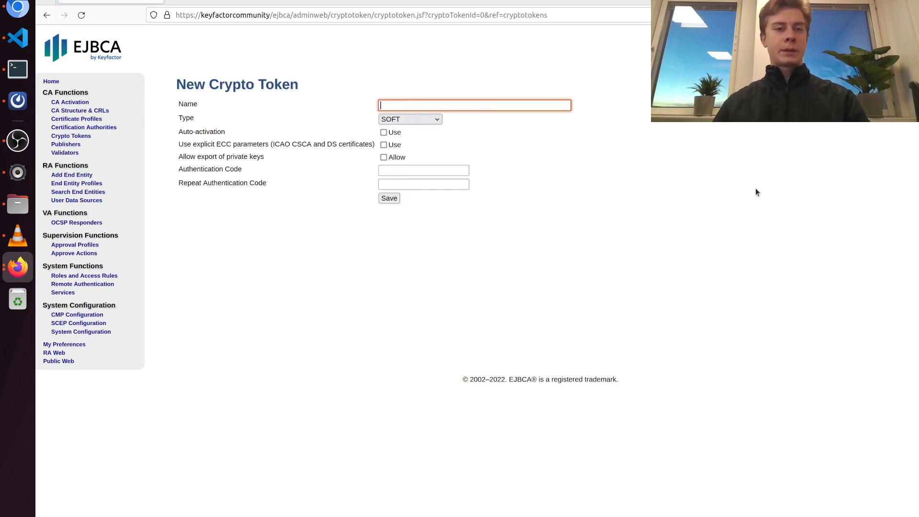
text(My)
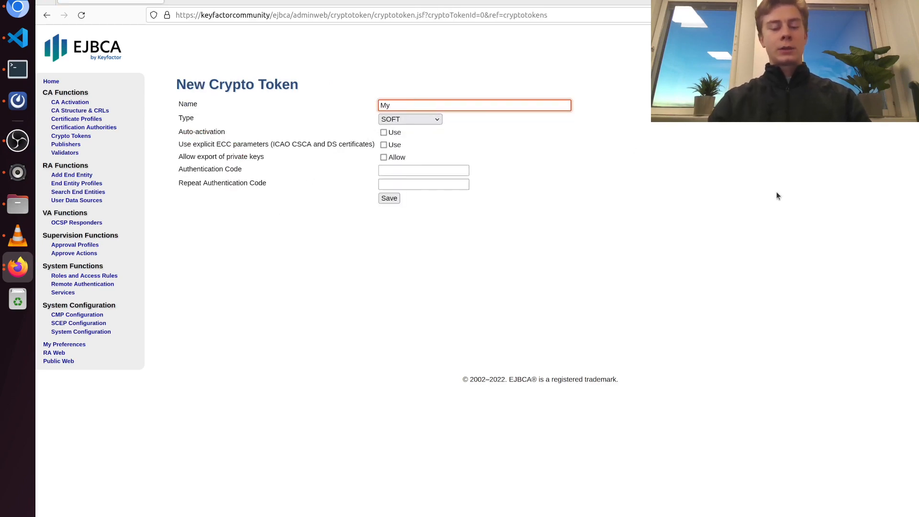
text(First)
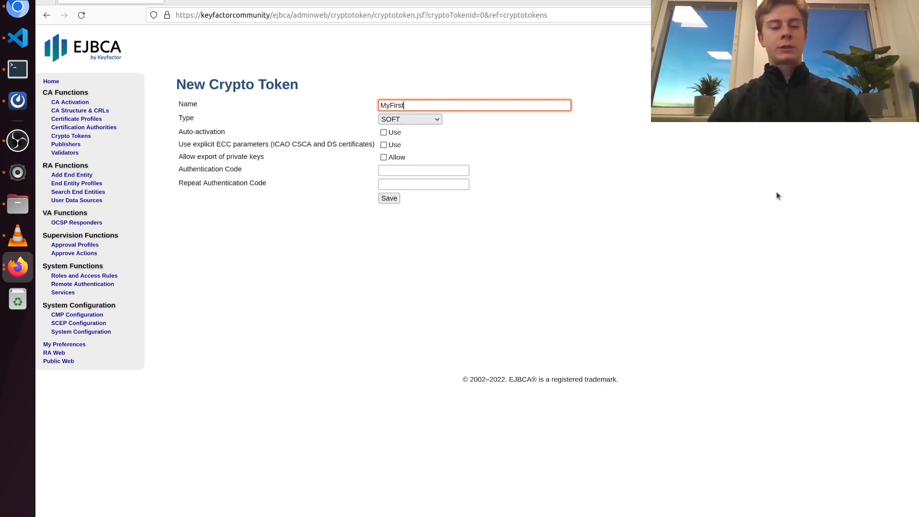
text(RootCA)
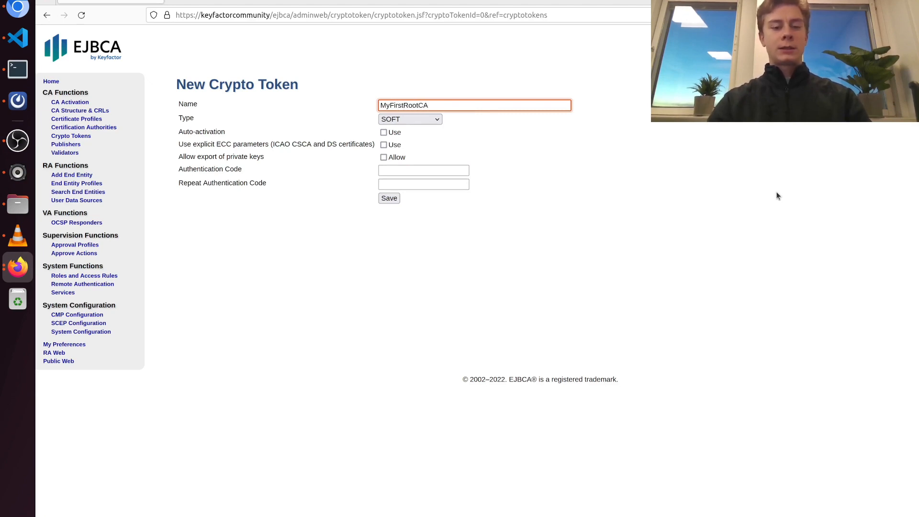
text(CryptoToken)
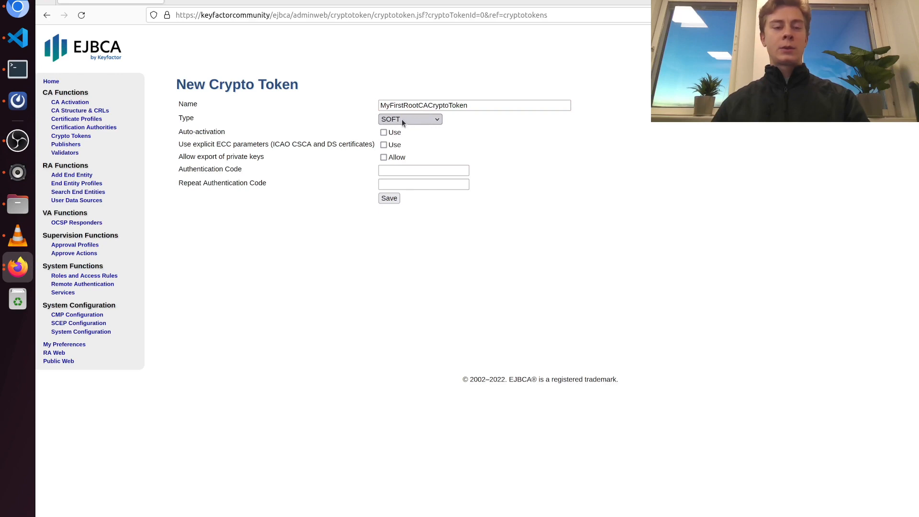
mouse_move(414, 121)
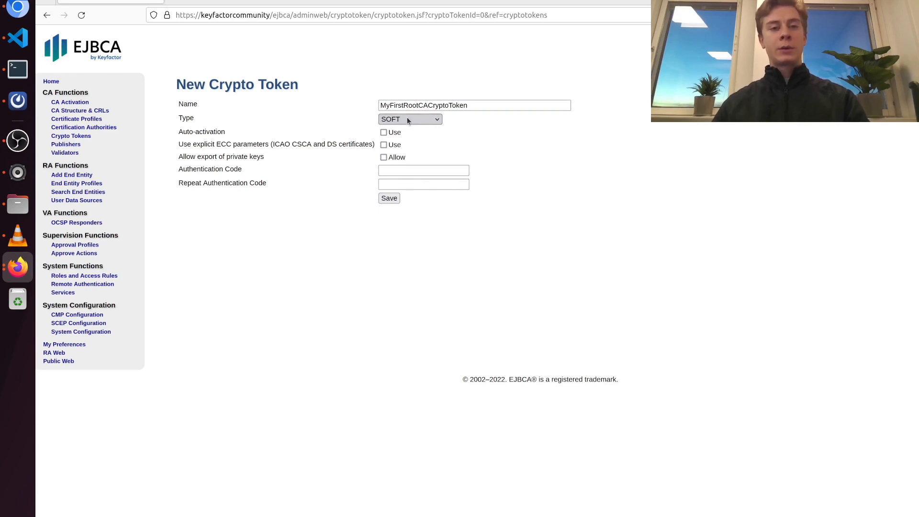
mouse_move(401, 146)
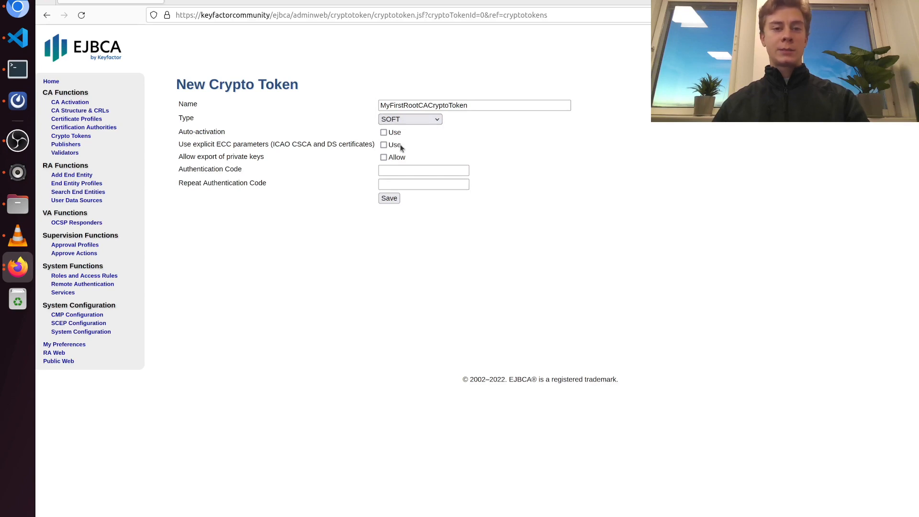
- Fill in the authentication code and save the new soft crypto token
click(423, 171)
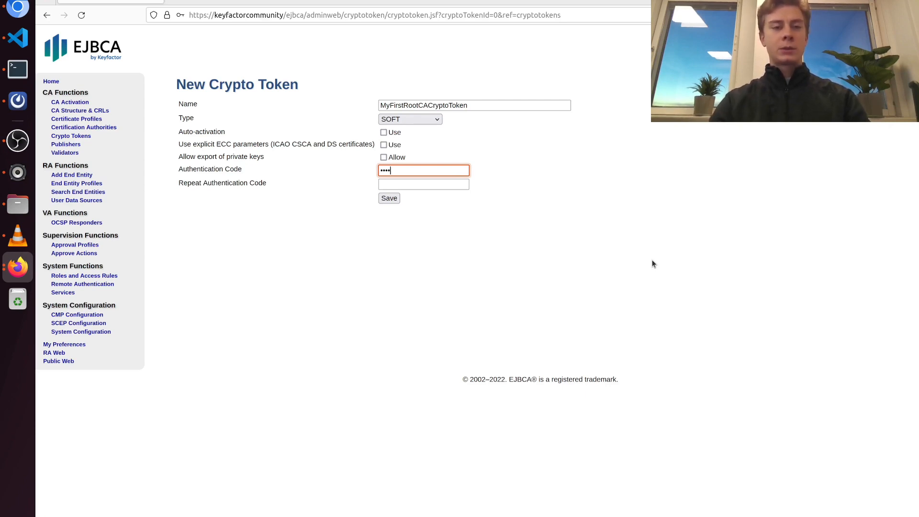
text(•••••)
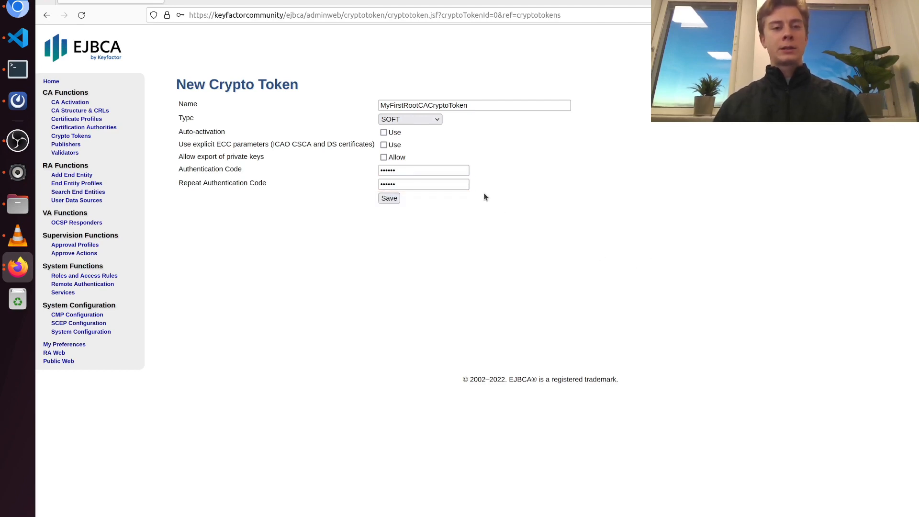
mouse_move(293, 136)
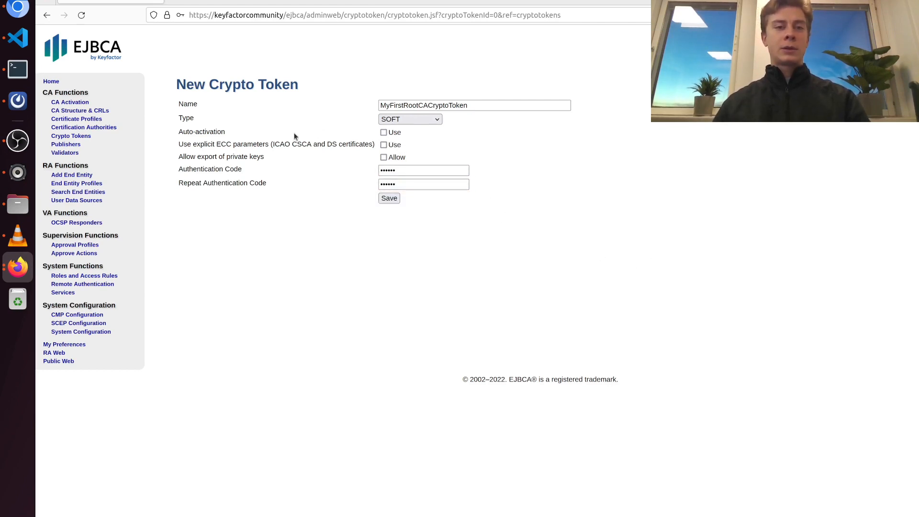
mouse_move(223, 135)
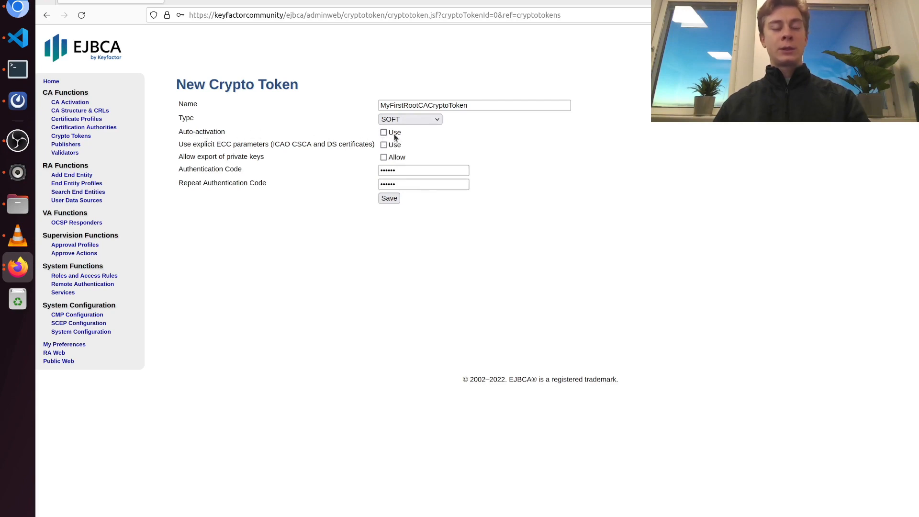
mouse_move(433, 180)
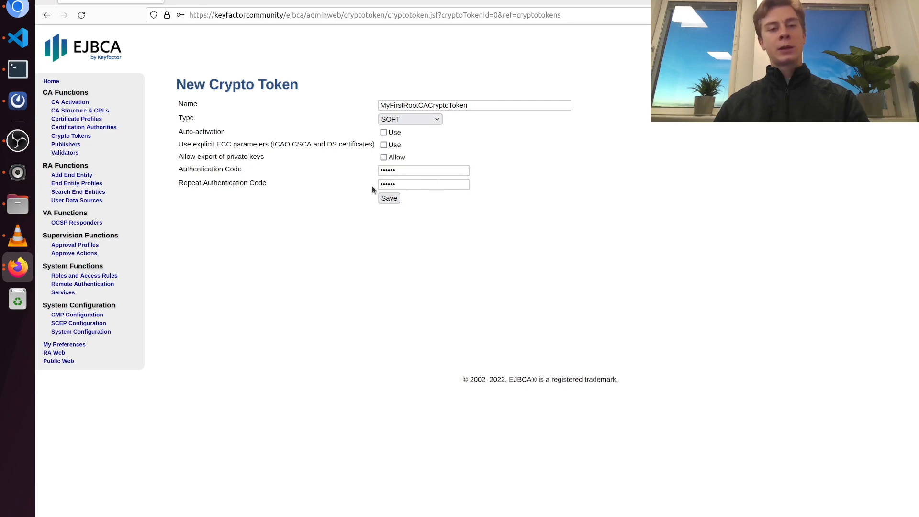
mouse_move(316, 182)
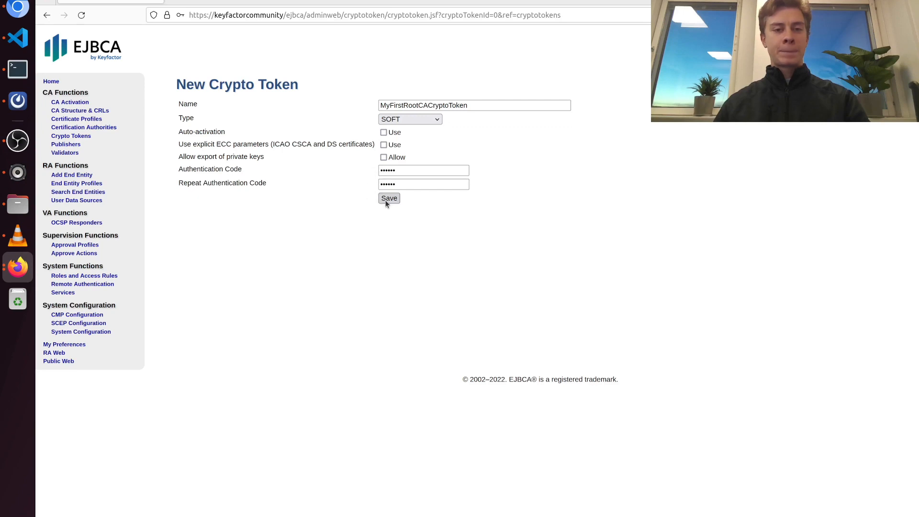
click(388, 198)
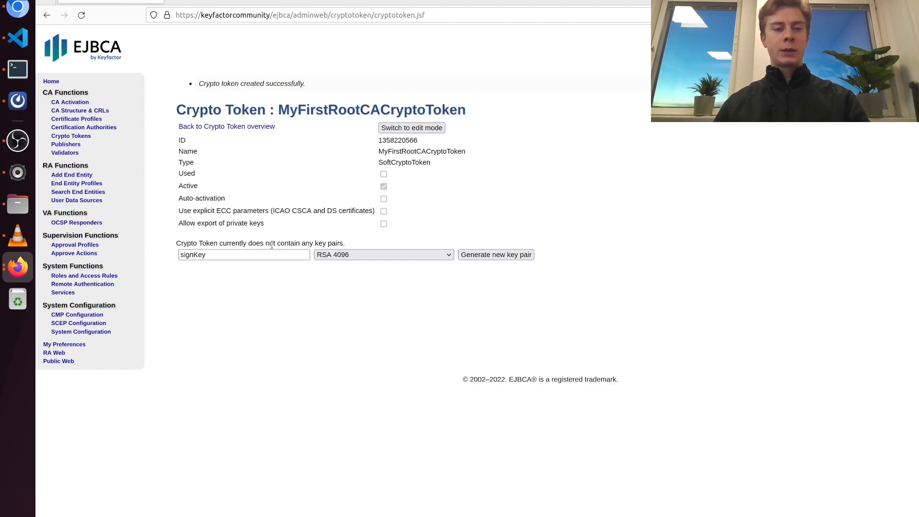
- Generate an RSA 4096 key pair with alias myFirstRootCaSignKey0001 in the token
click(243, 255)
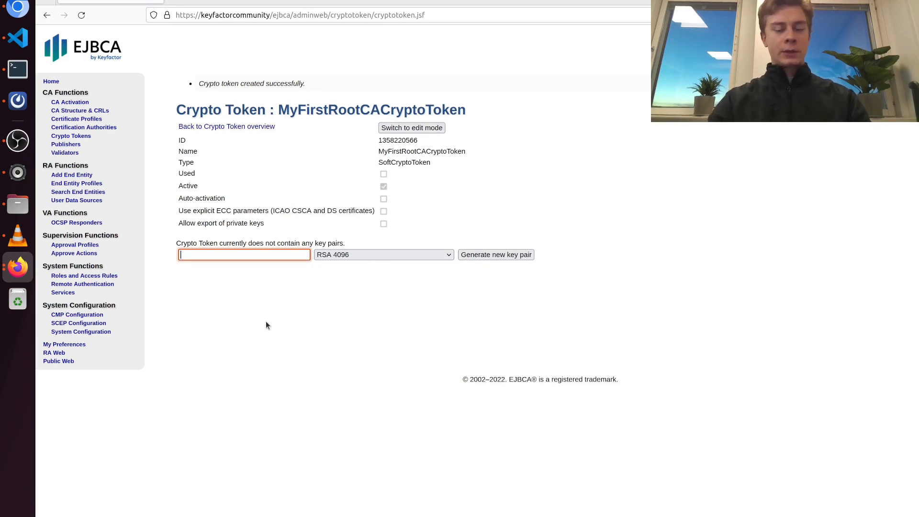
text(my)
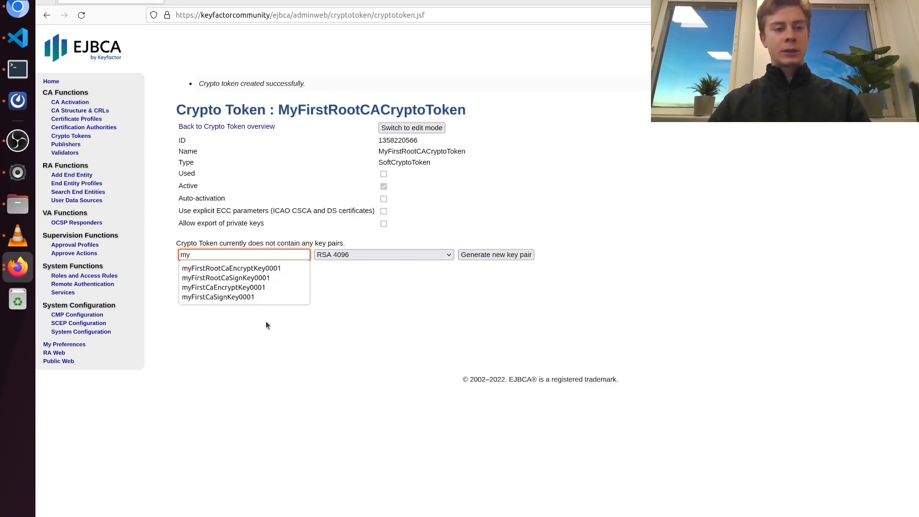
click(226, 278)
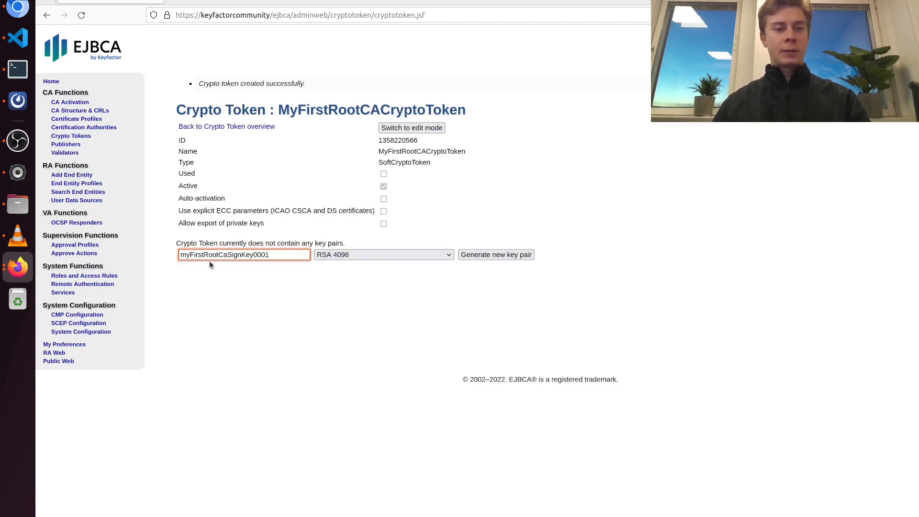
mouse_move(256, 266)
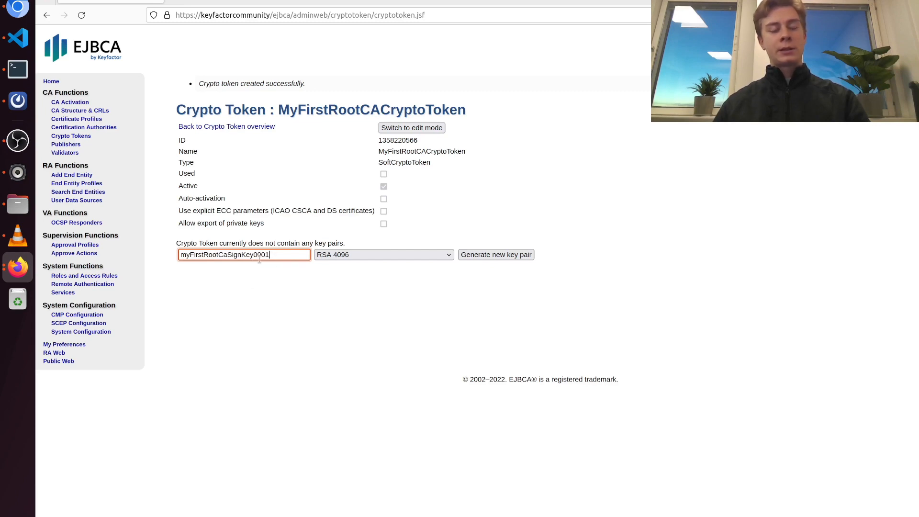
mouse_move(275, 270)
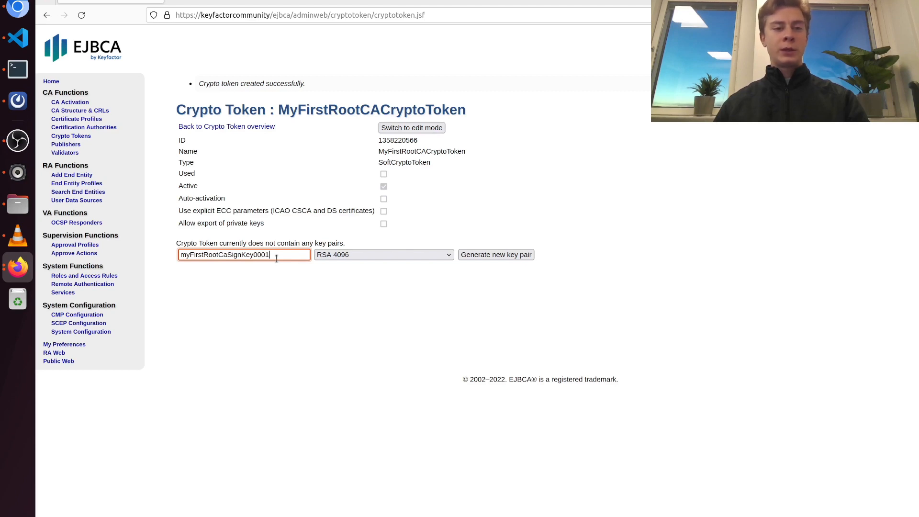
mouse_move(327, 275)
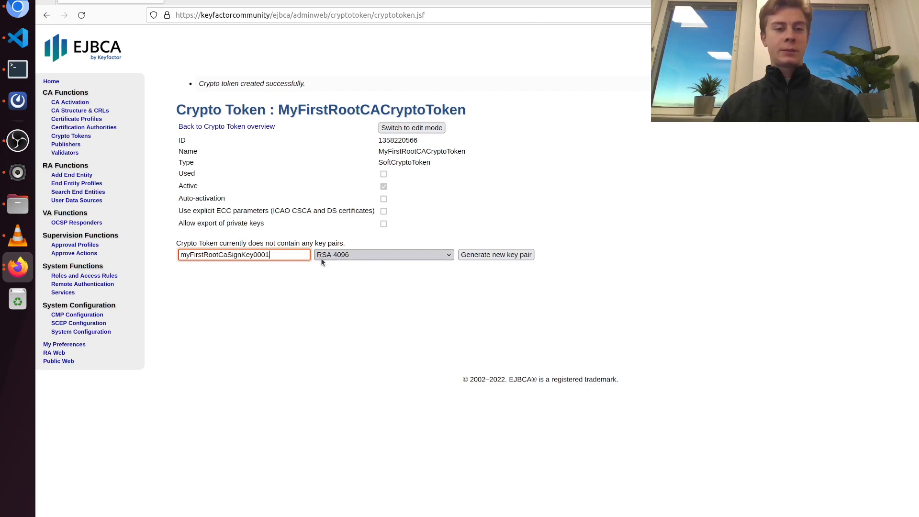
mouse_move(342, 259)
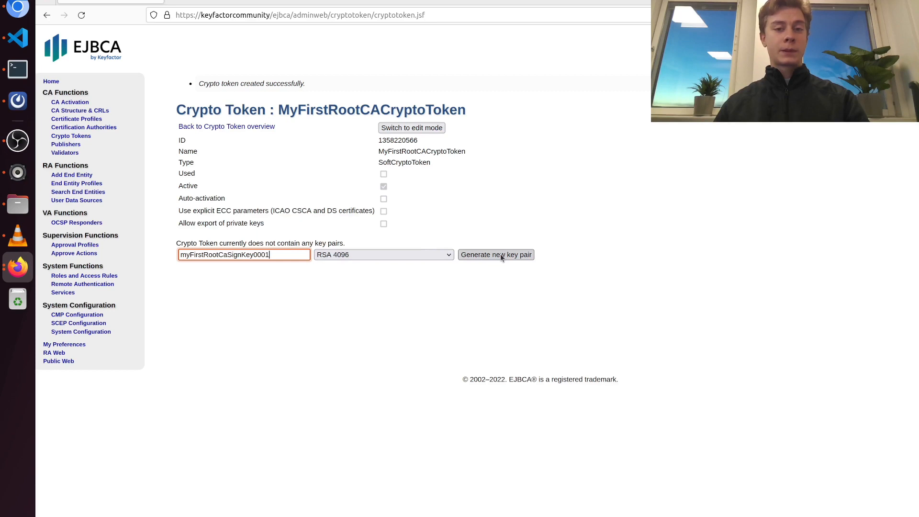
click(495, 255)
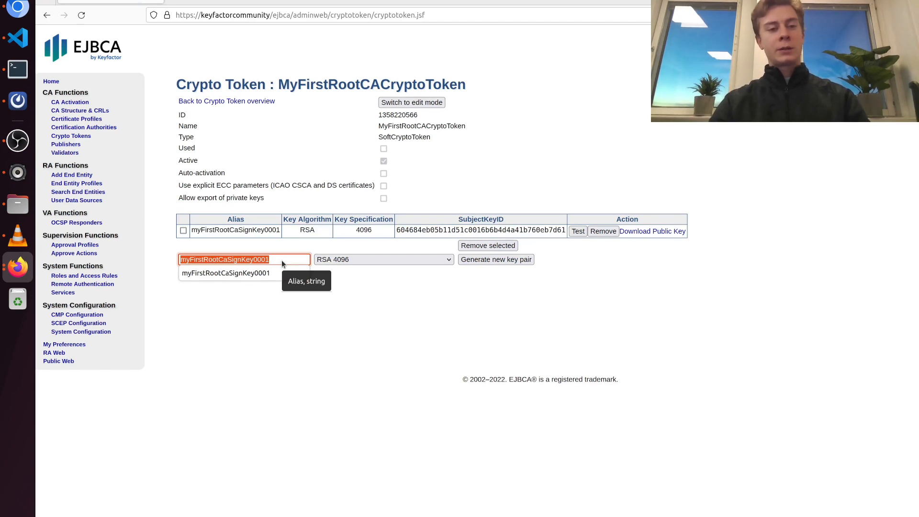
- Generate the RSA 4096 key pair myFirstRootCaEncryptKey0001
text(my)
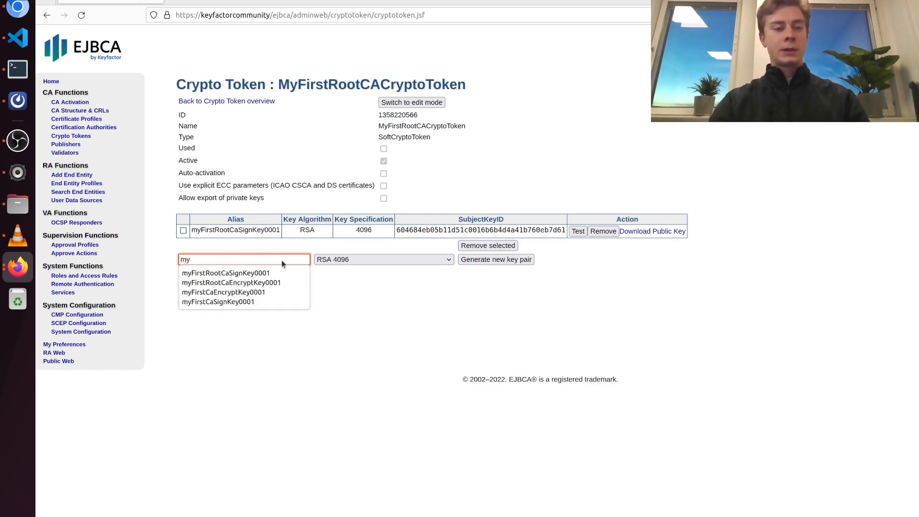
text(First)
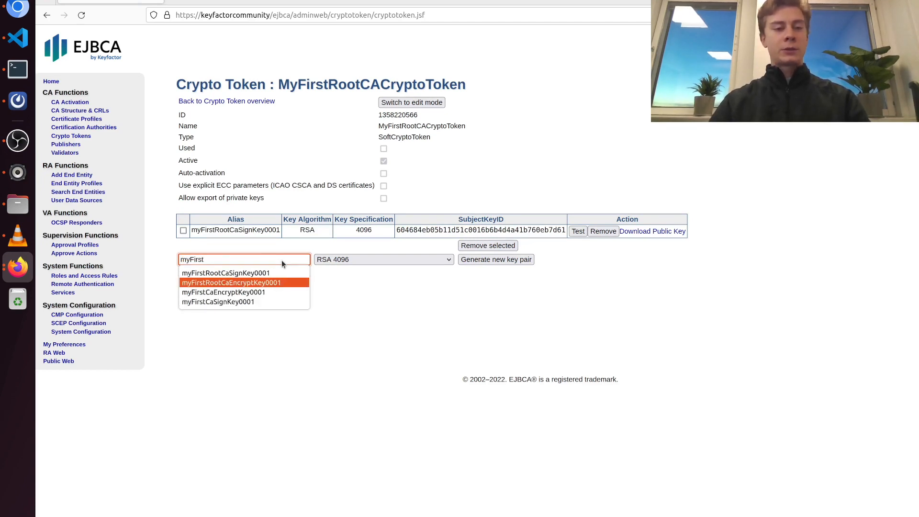
click(231, 282)
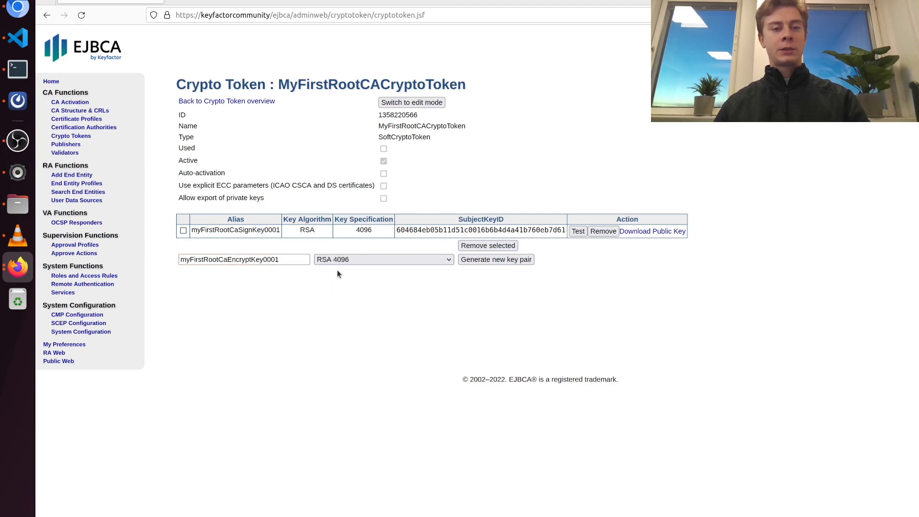
mouse_move(494, 259)
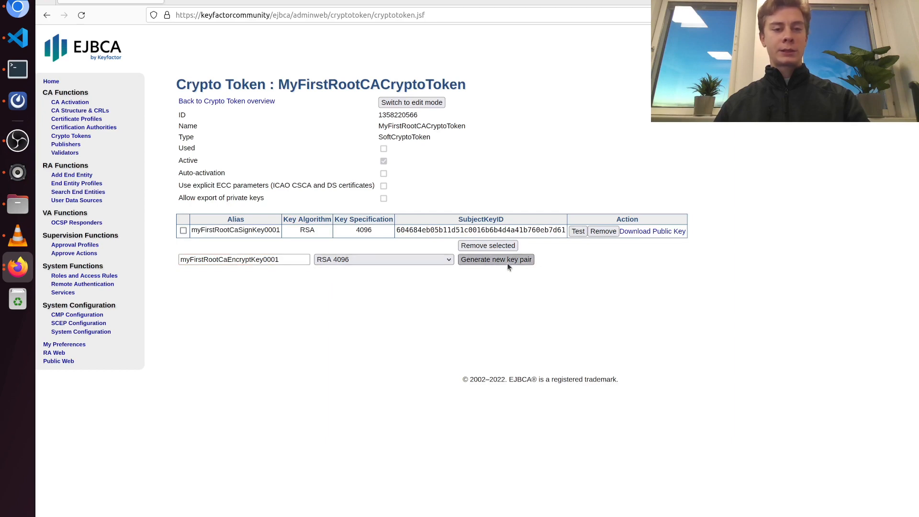
click(495, 259)
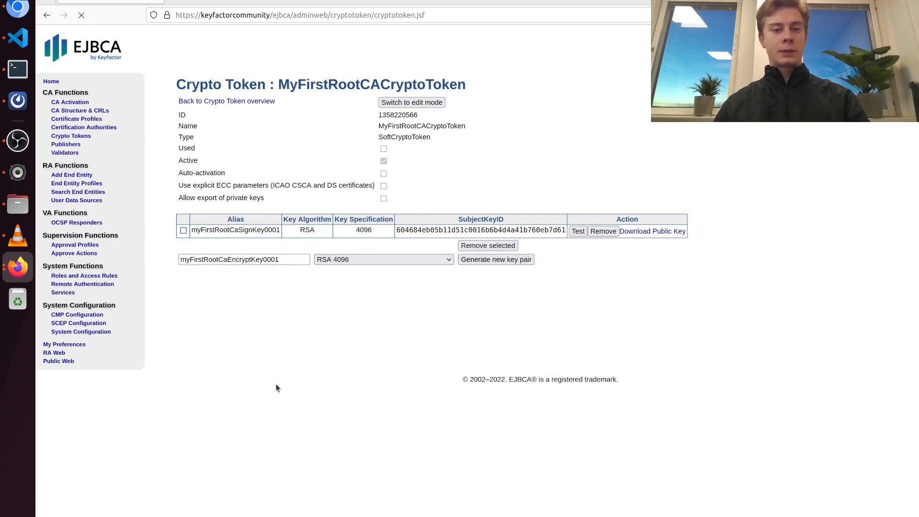
mouse_move(311, 357)
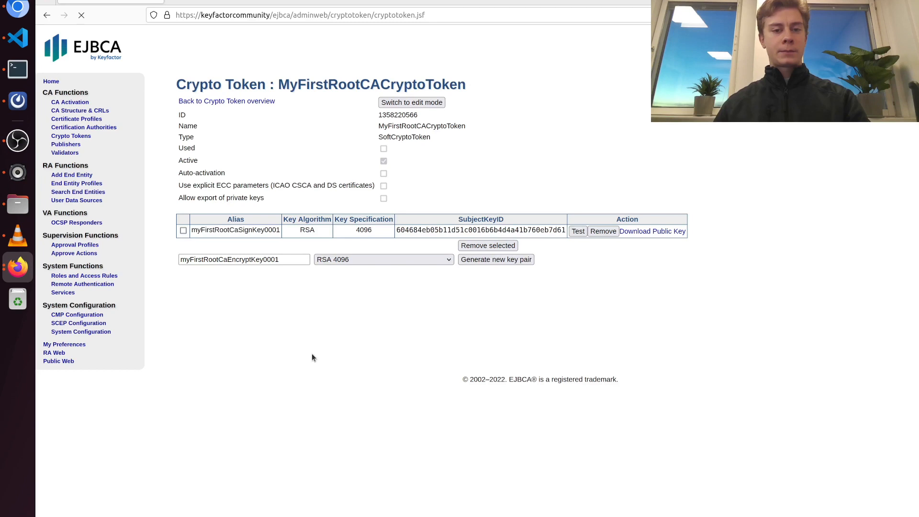
- Generate a second key pair testKey using the RSA 2048 specification
click(495, 259)
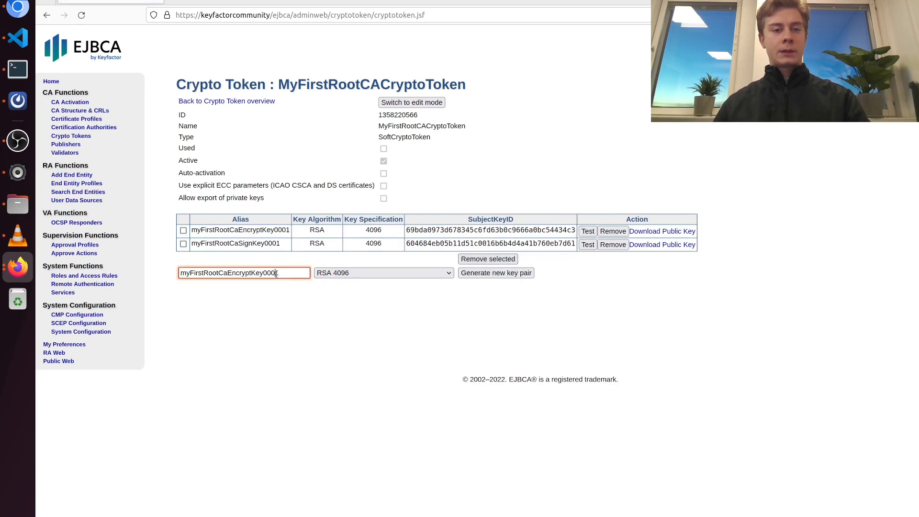
text(testK)
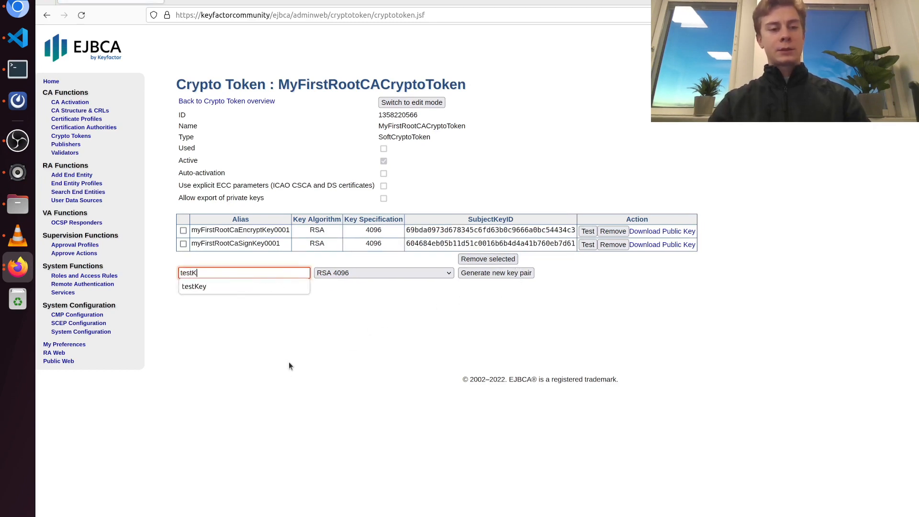
click(194, 286)
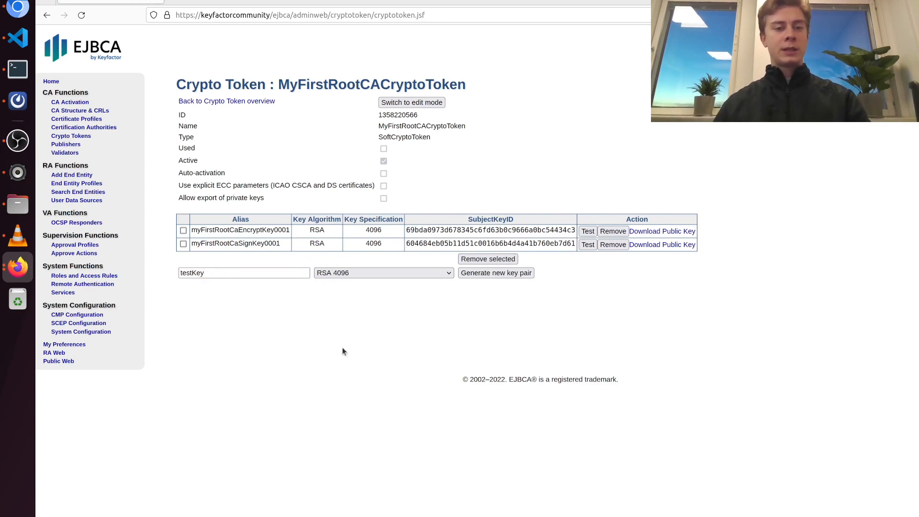
click(383, 273)
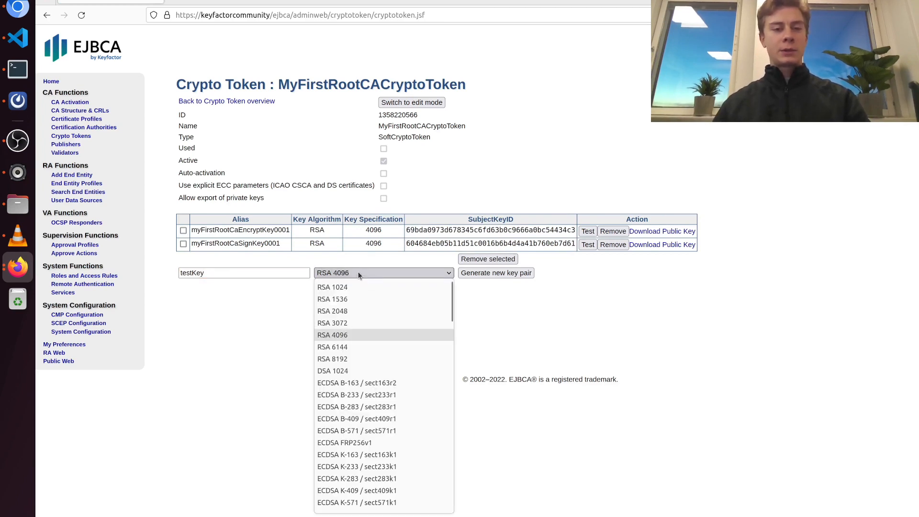
mouse_move(369, 310)
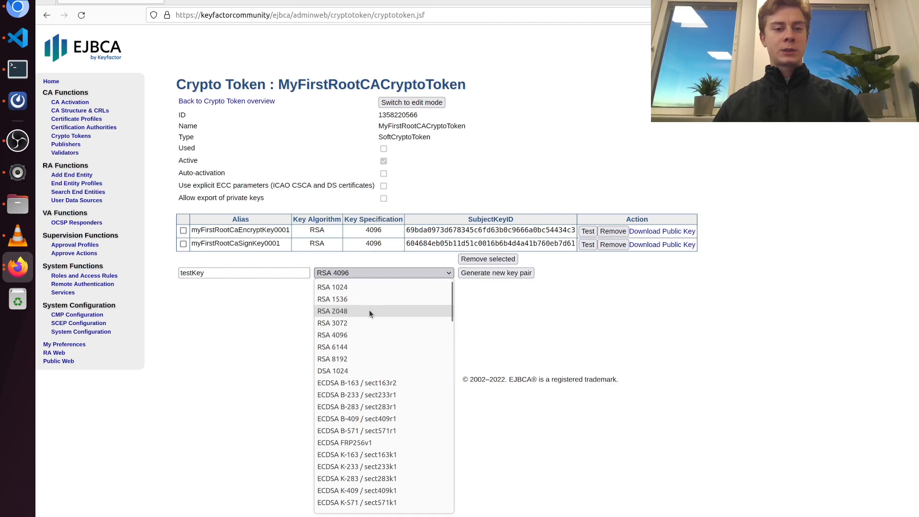
click(332, 310)
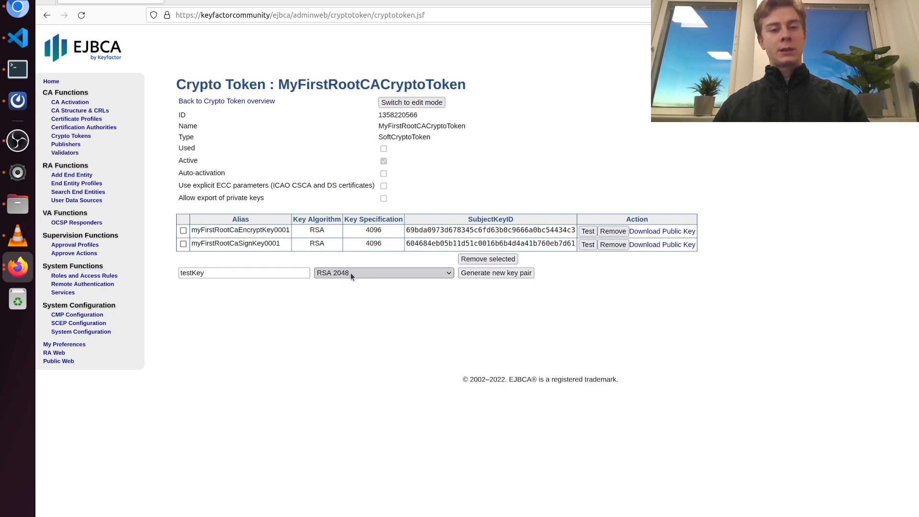
mouse_move(366, 278)
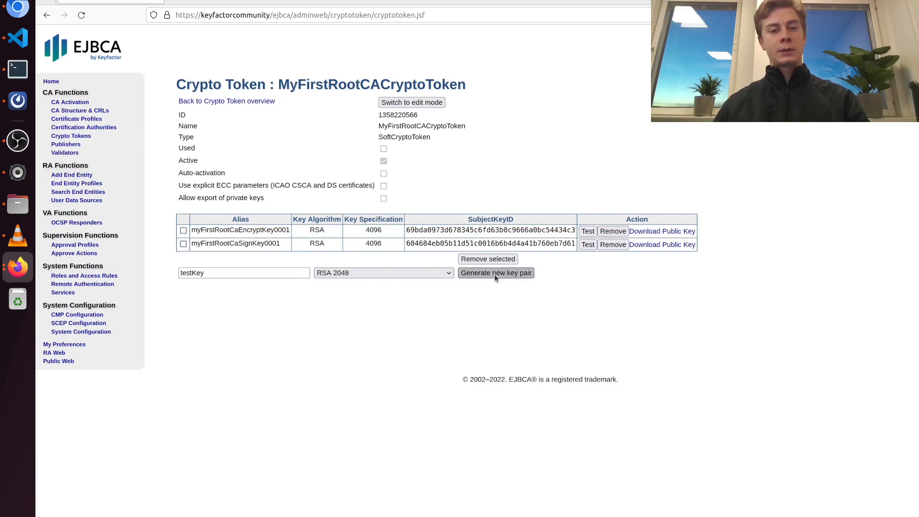
click(494, 273)
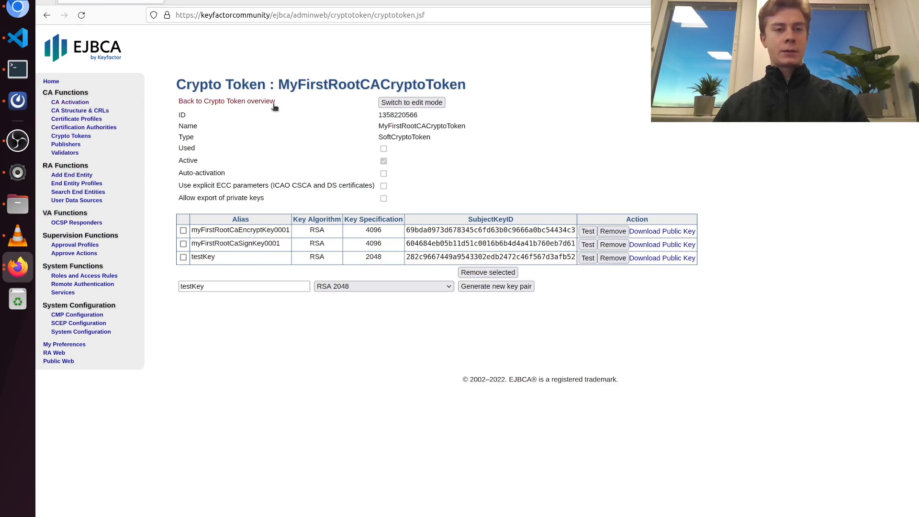
mouse_move(169, 166)
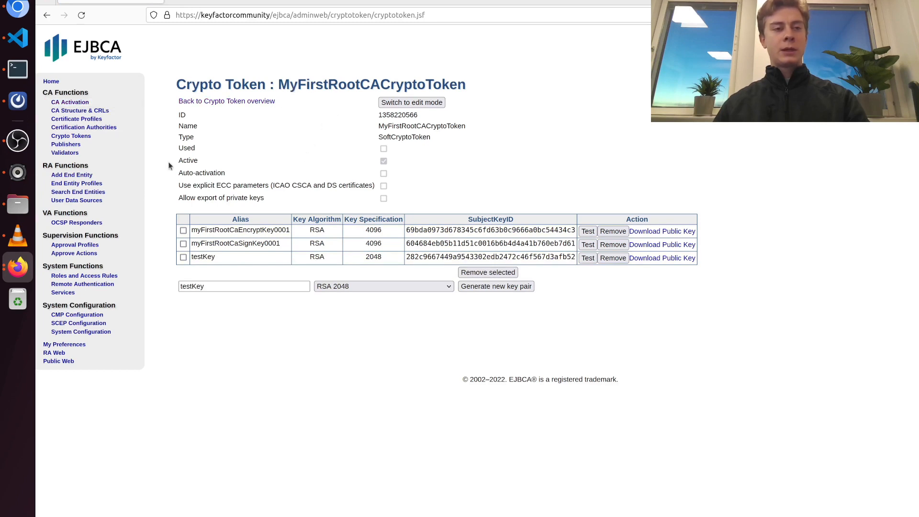
mouse_move(84, 127)
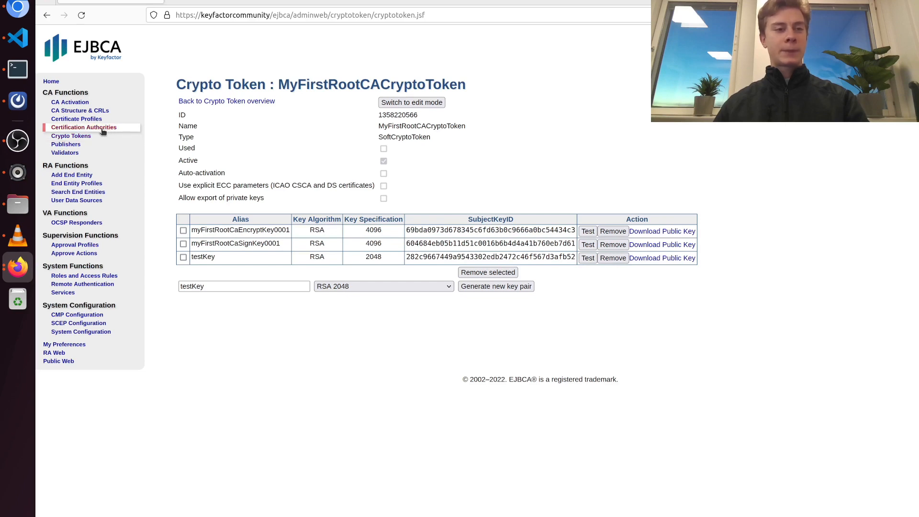
- From Certification Authorities, start creating a new CA named MyFirstRootCA
click(84, 127)
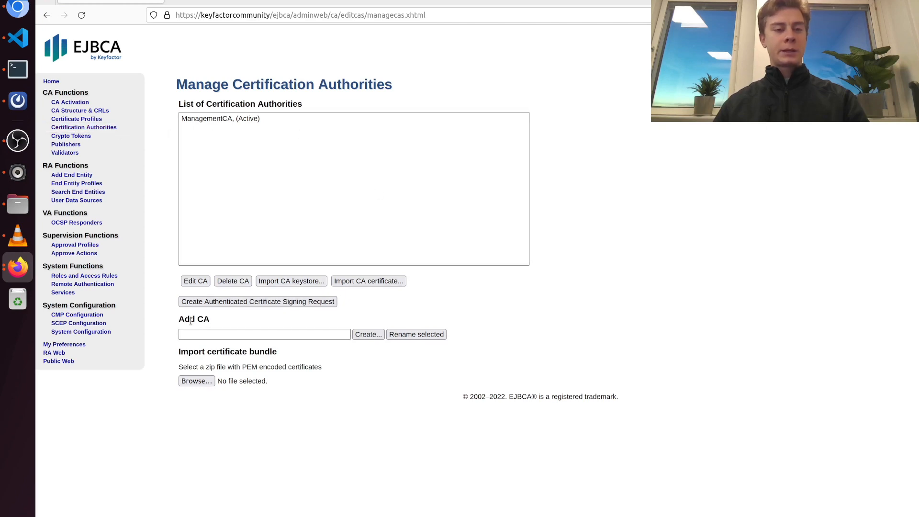
click(264, 334)
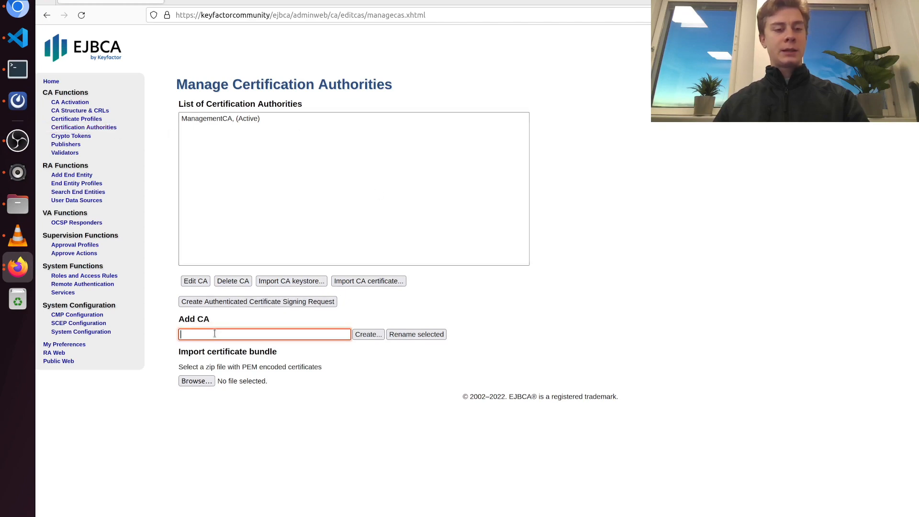
mouse_move(763, 320)
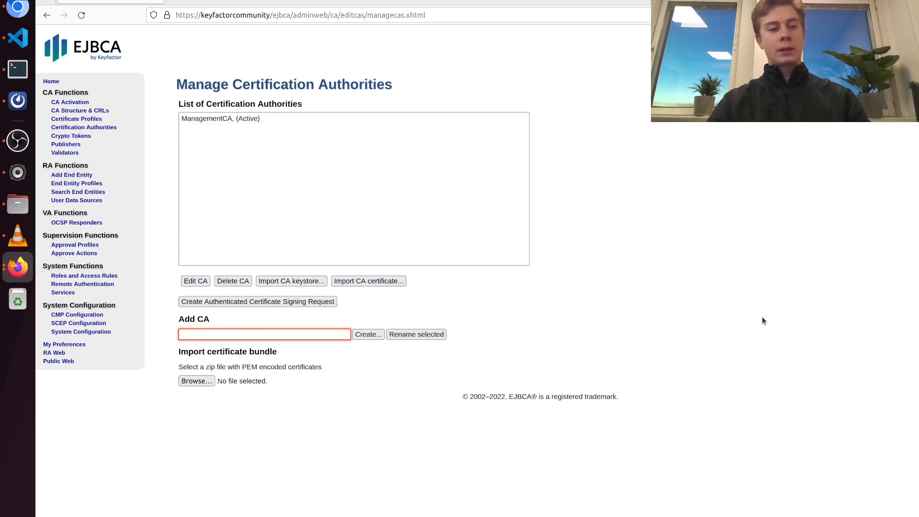
text(MyFirstRootCA)
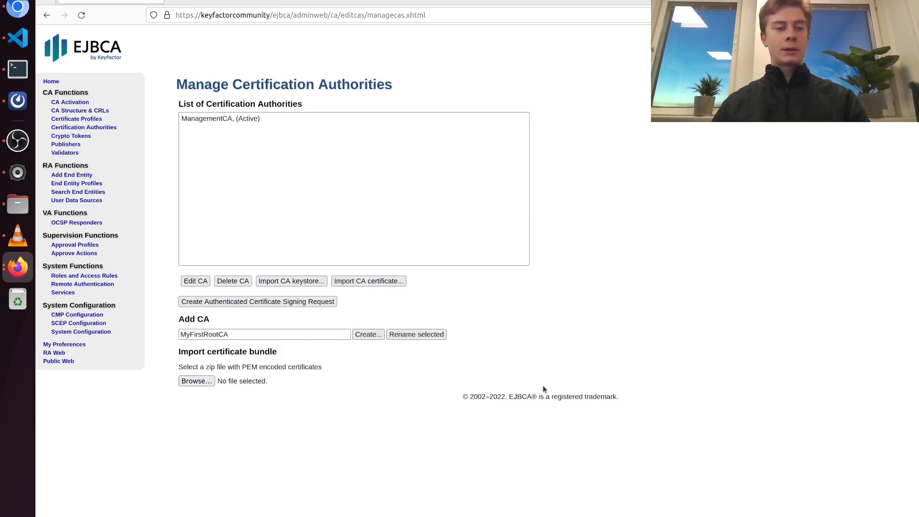
click(368, 334)
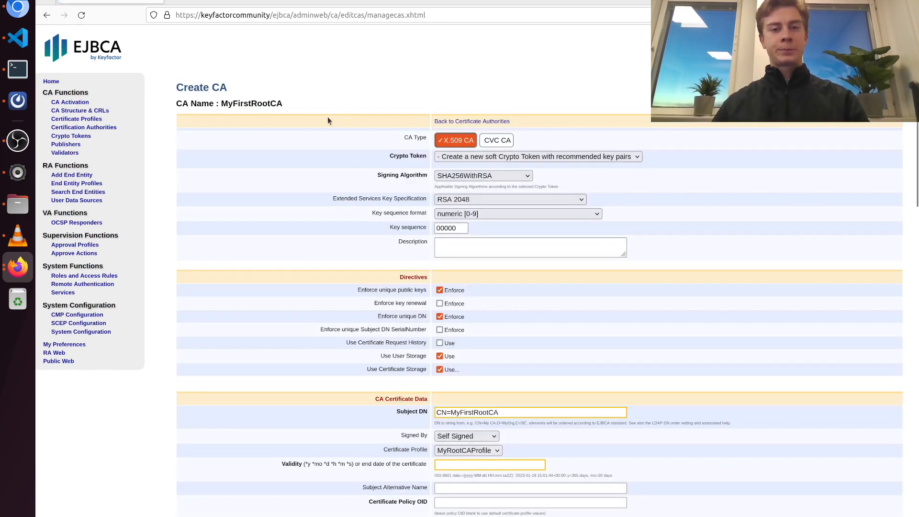
mouse_move(413, 160)
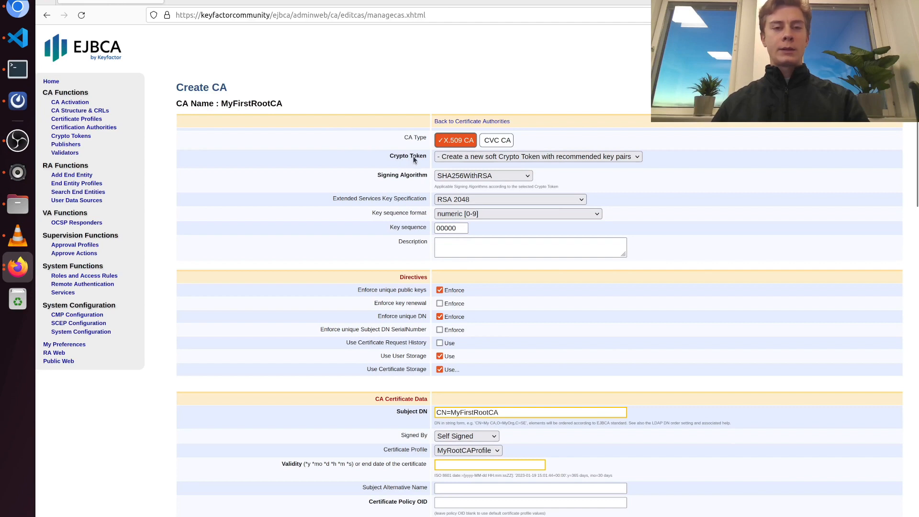
mouse_move(561, 167)
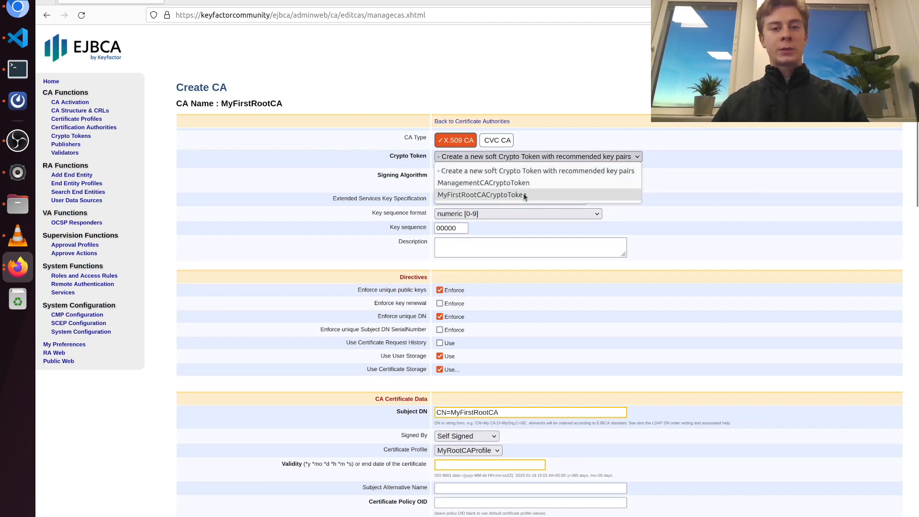
click(480, 194)
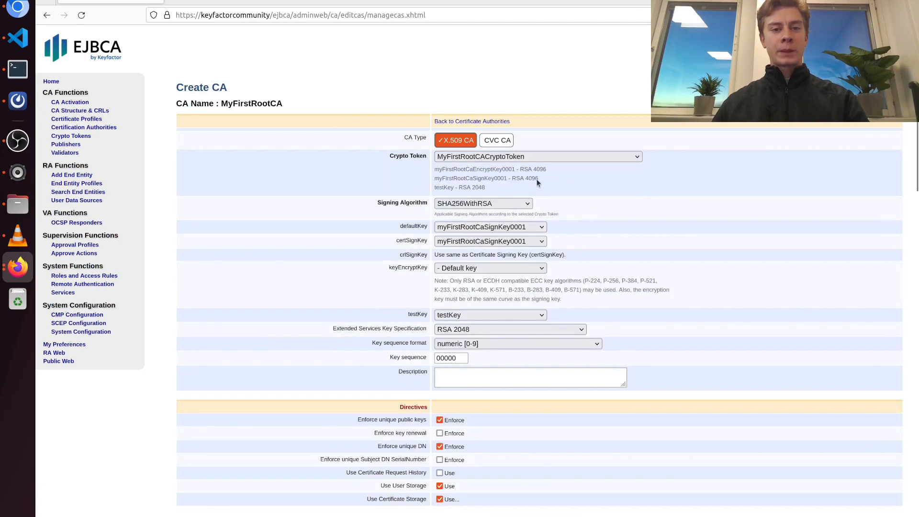
scroll(down, 3)
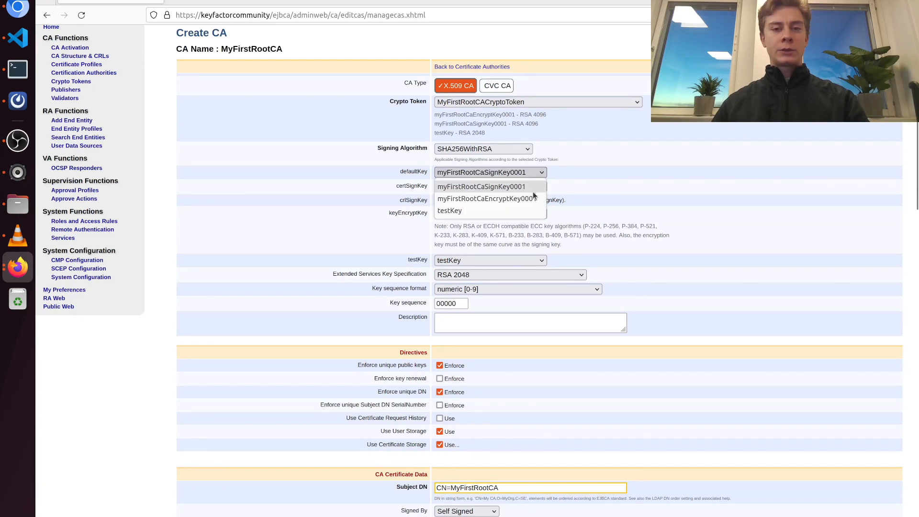
click(486, 198)
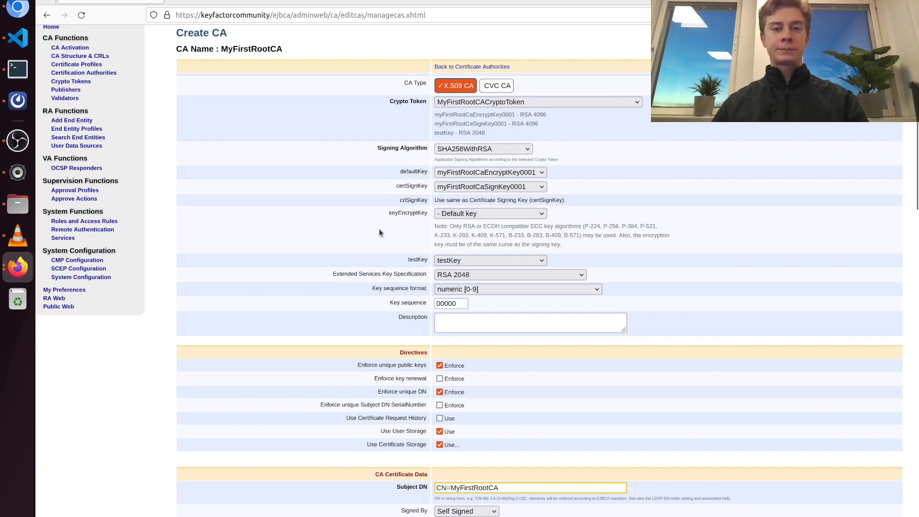
scroll(down, 3)
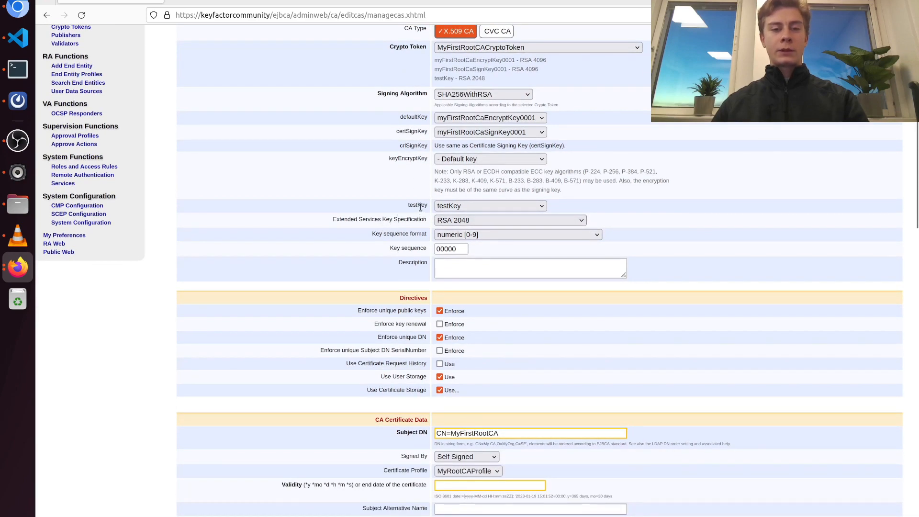
scroll(down, 3)
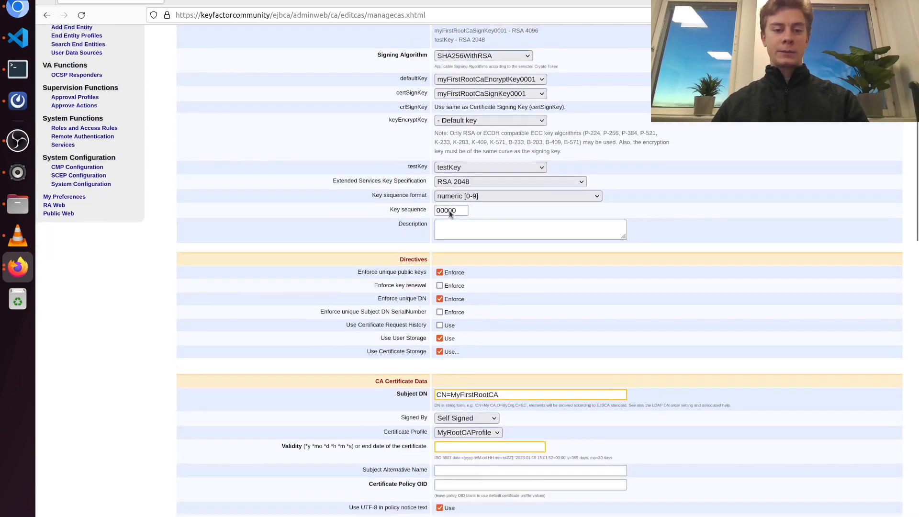
- Extend the Subject DN to CN=MyFirstRootCA,O=Keyfactor Community,C=SE
scroll(down, 3)
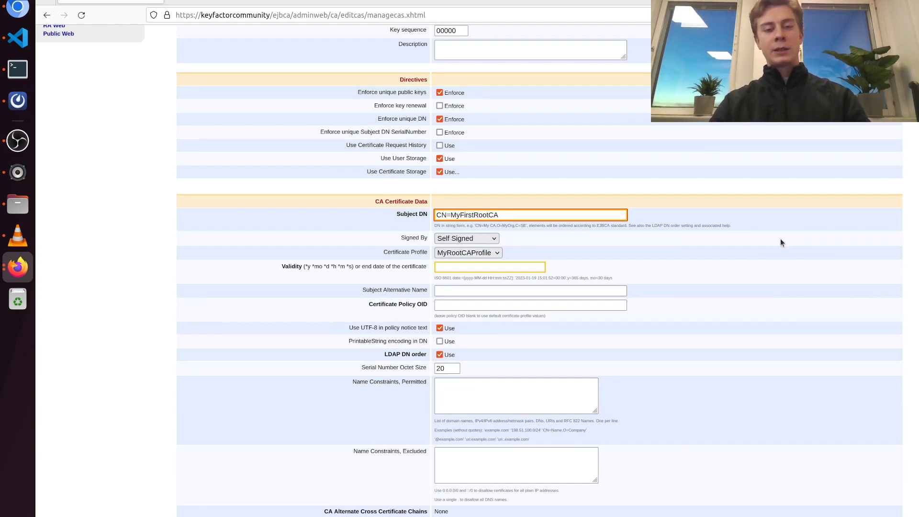
text(,)
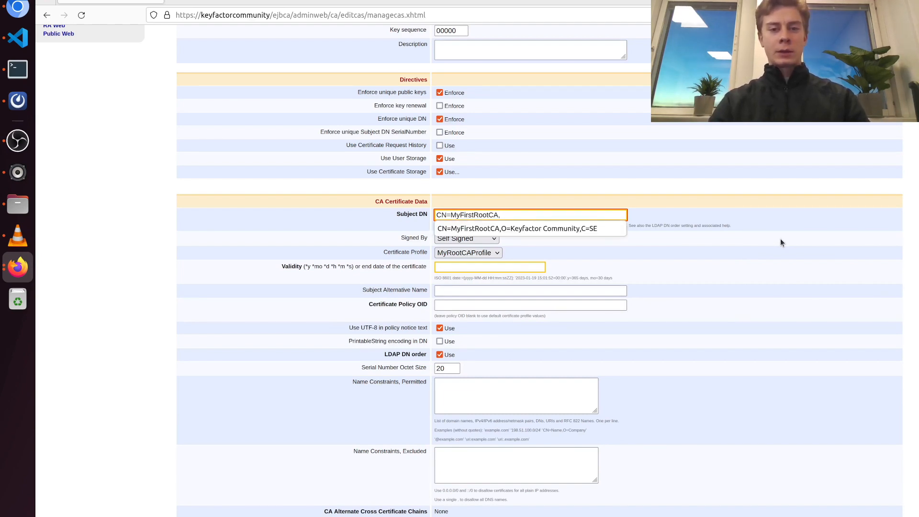
text(O=)
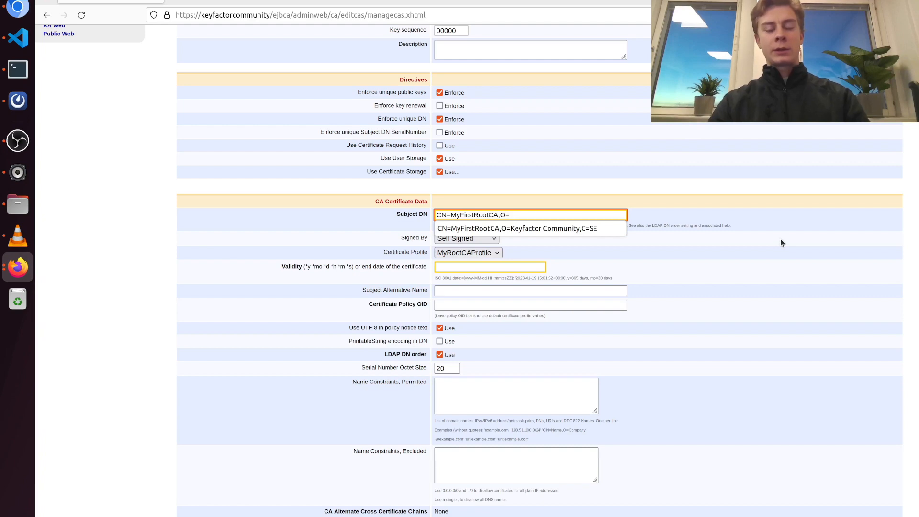
text(Keyfactor)
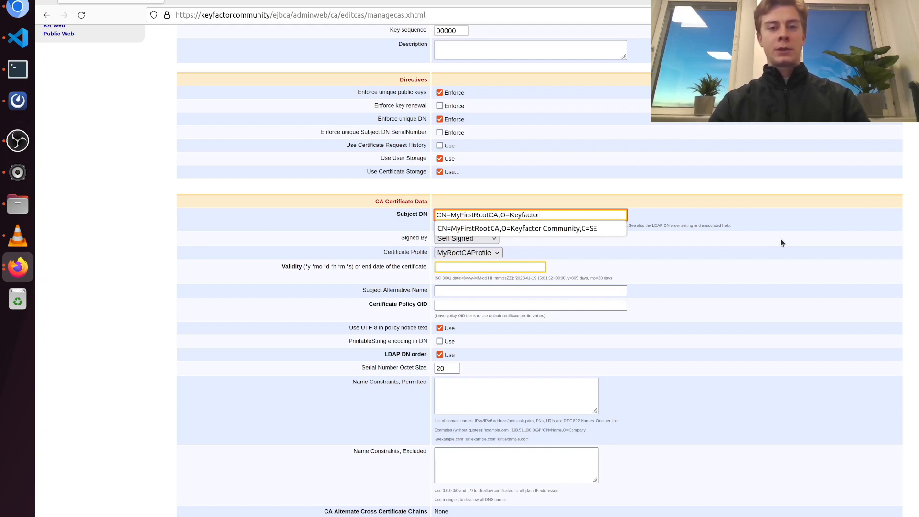
text(Commun)
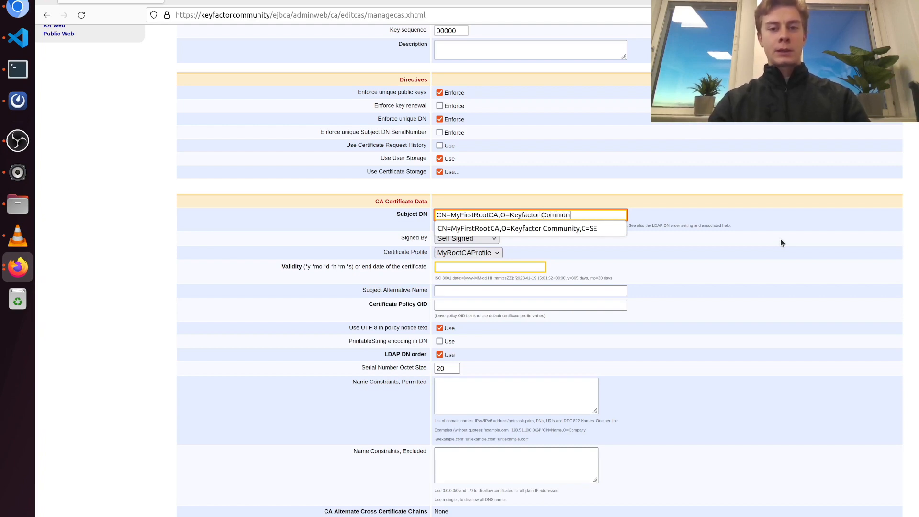
text(ity,)
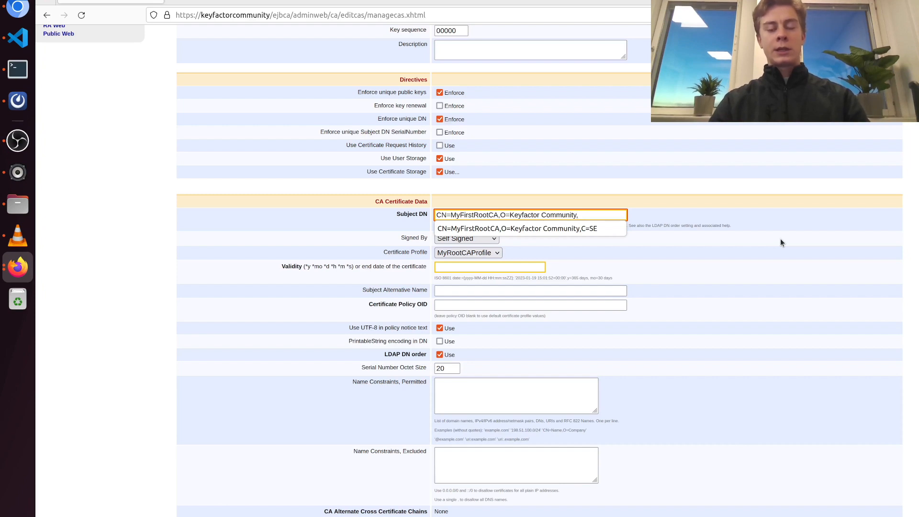
text(C)
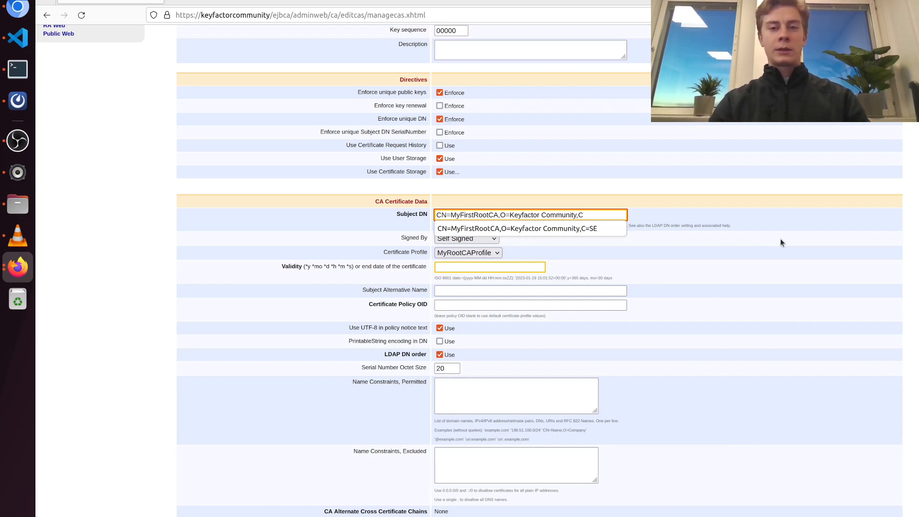
text(SE)
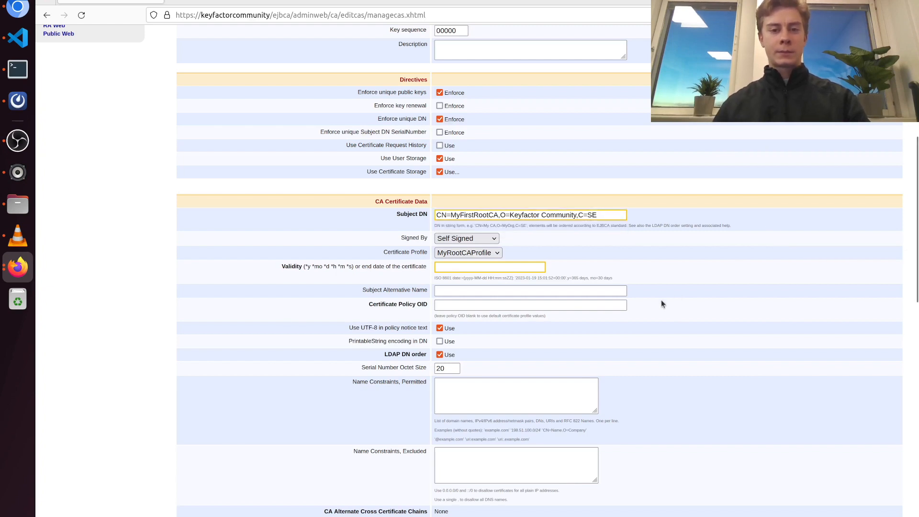
- Set the CA validity to 30y and disable LDAP DN order
scroll(down, 3)
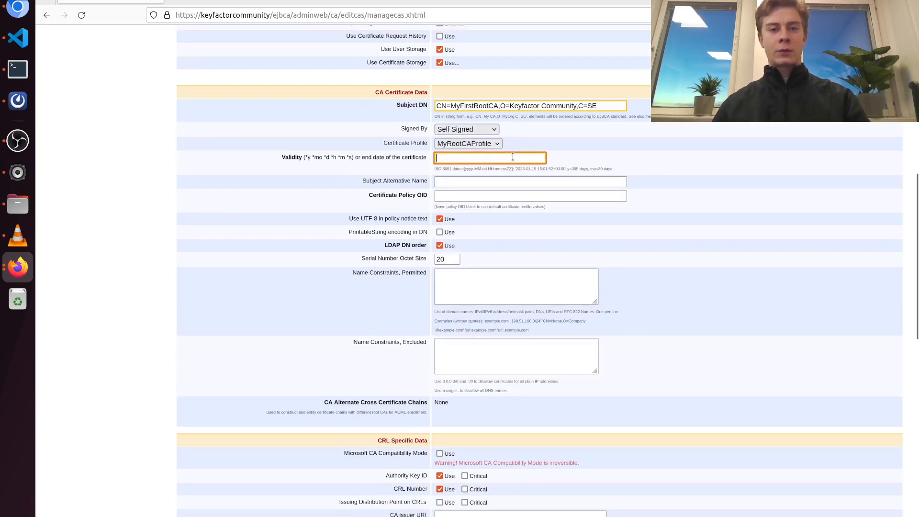
text(30y)
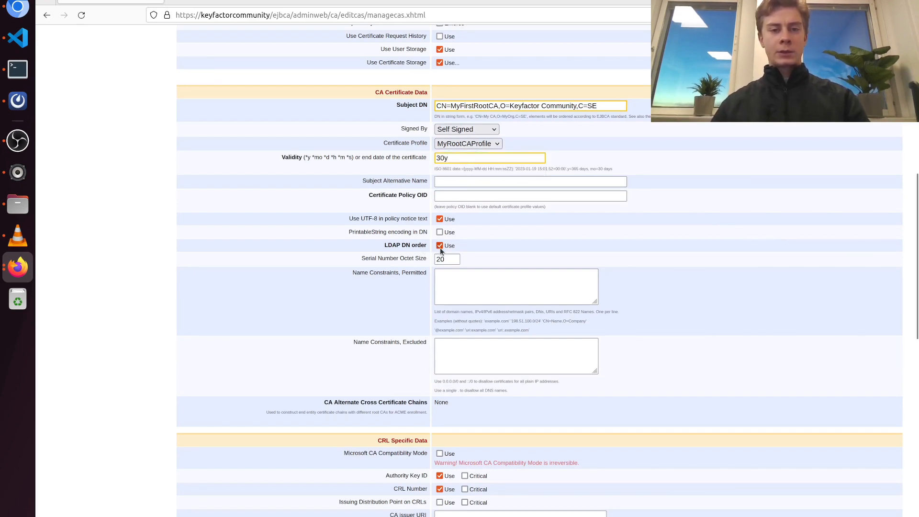
click(440, 245)
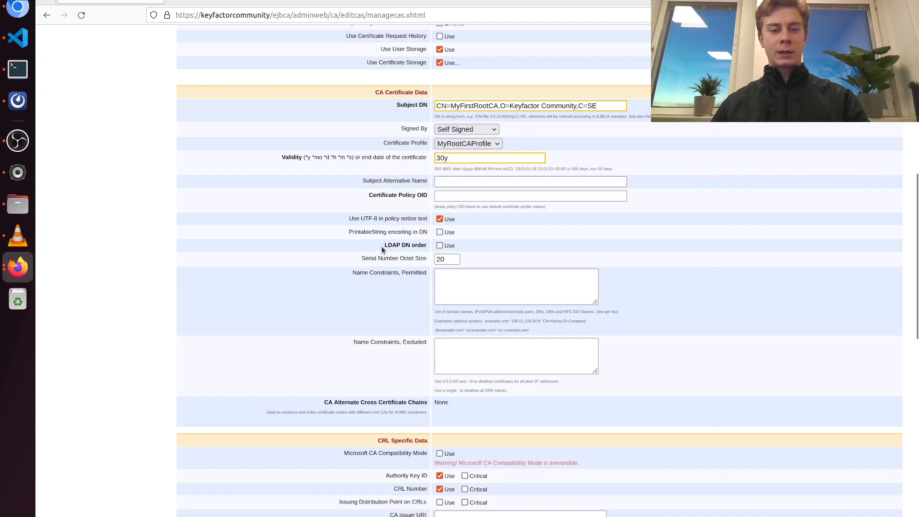
- Set the CRL Expire Period to 3mo and scroll down toward the Create button
scroll(down, 3)
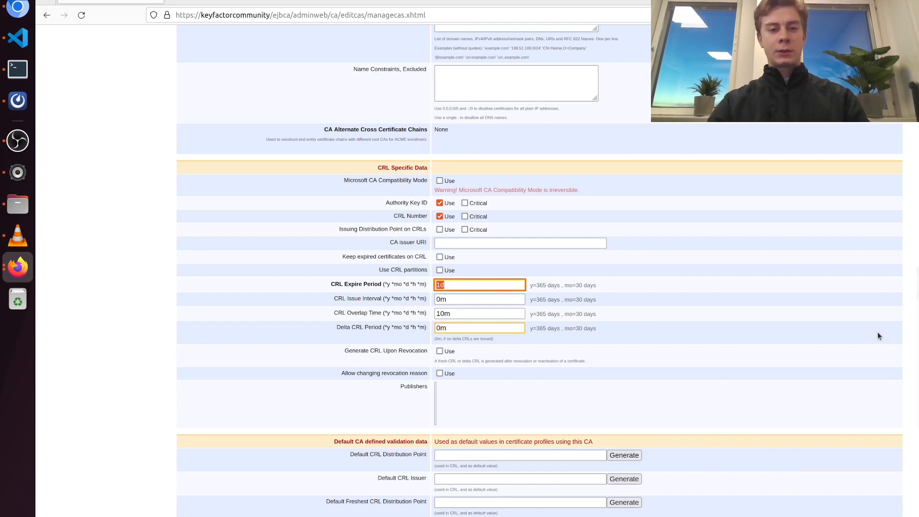
text(3mo)
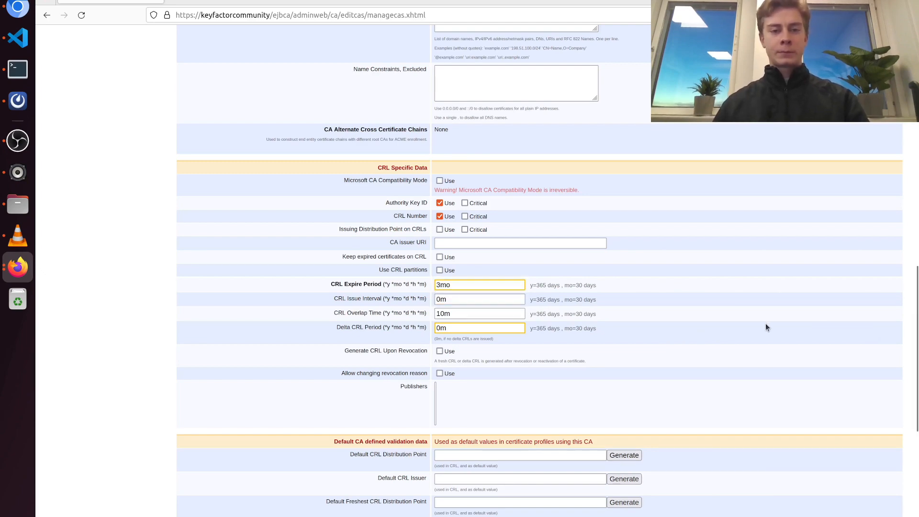
scroll(down, 3)
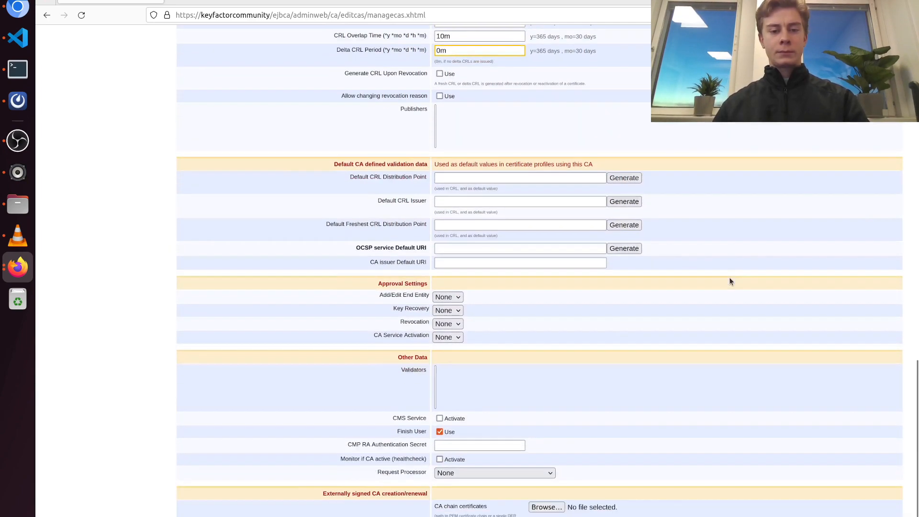
scroll(down, 3)
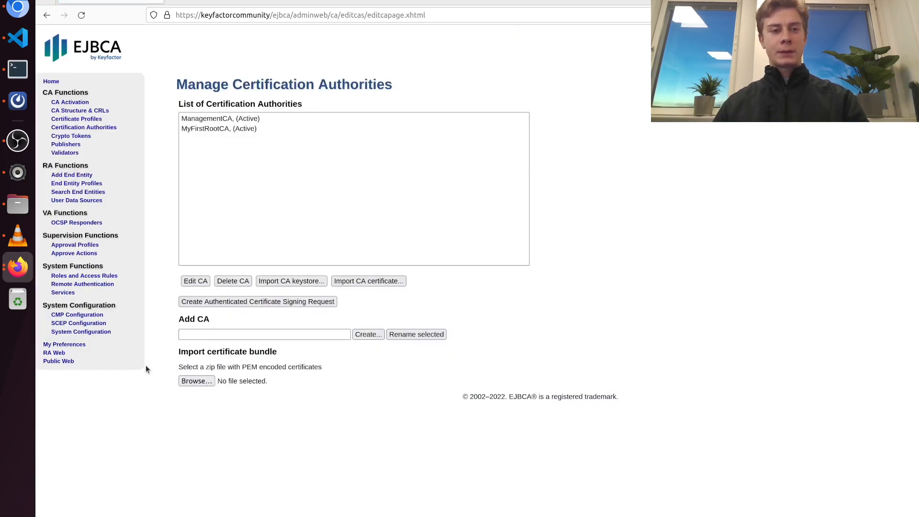
mouse_move(245, 138)
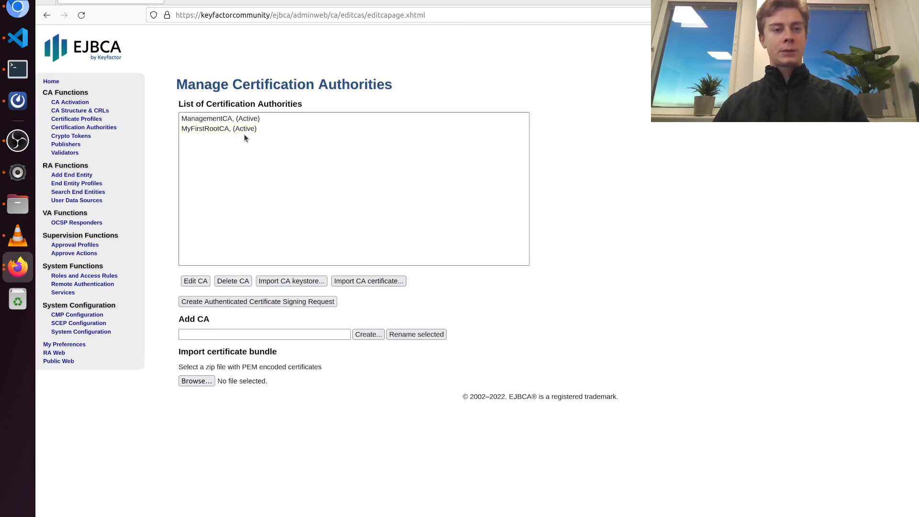
click(219, 128)
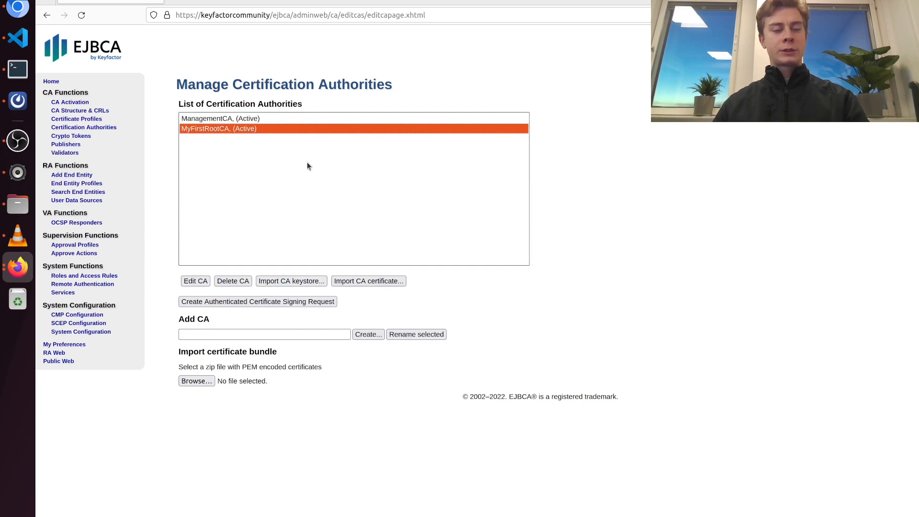
mouse_move(262, 136)
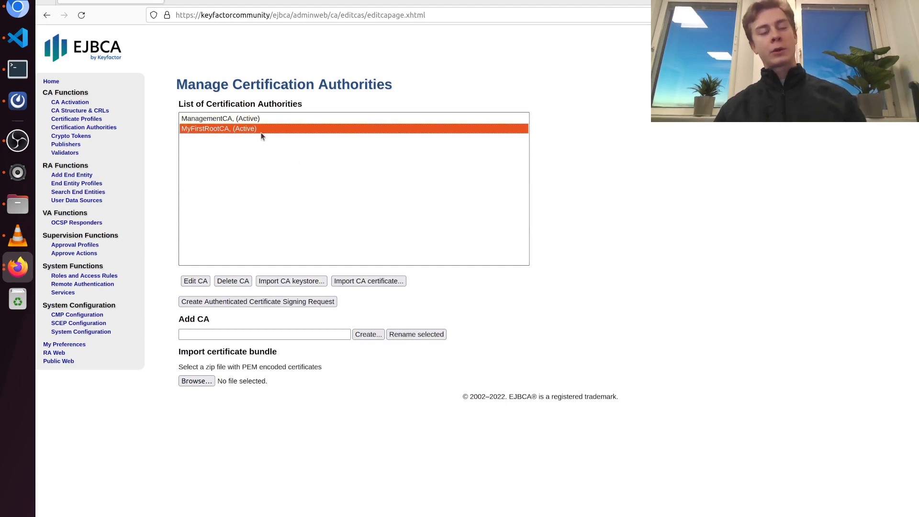
mouse_move(242, 141)
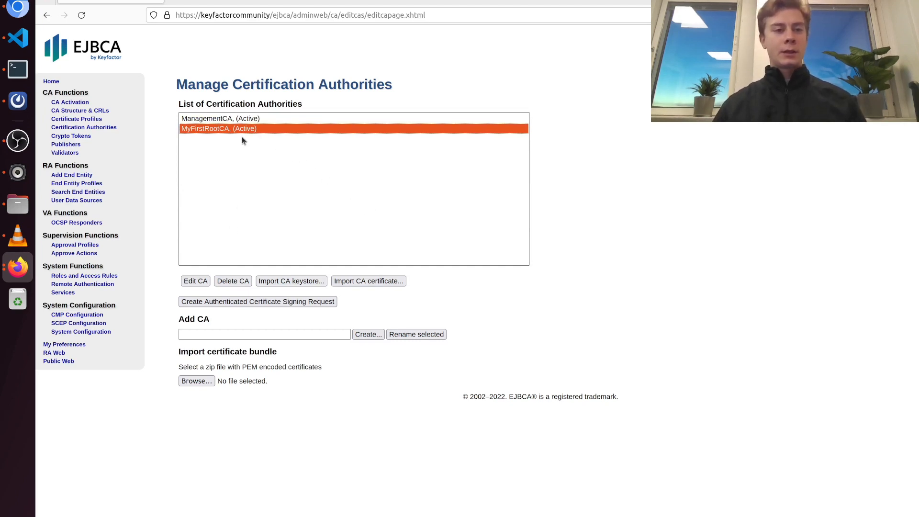
- Open Edit CA for MyFirstRootCA and scroll through its CRL, validation and approval settings
click(195, 280)
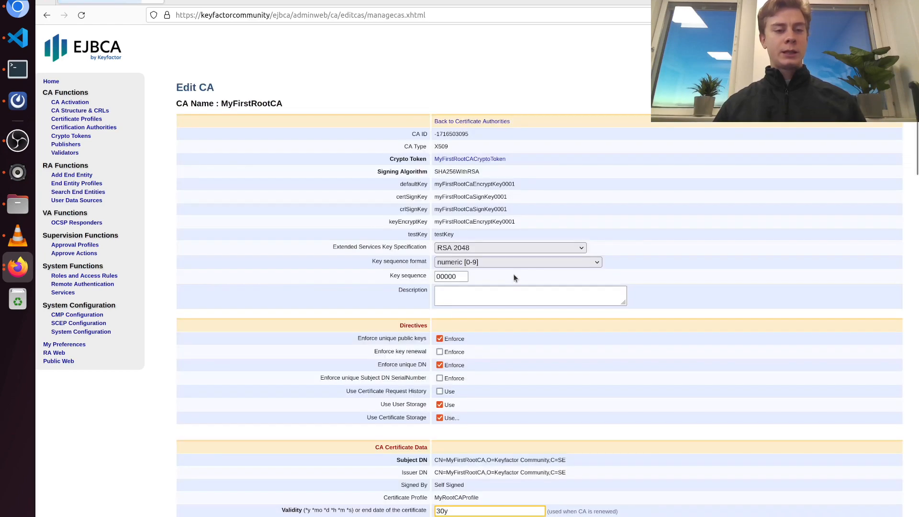
scroll(down, 3)
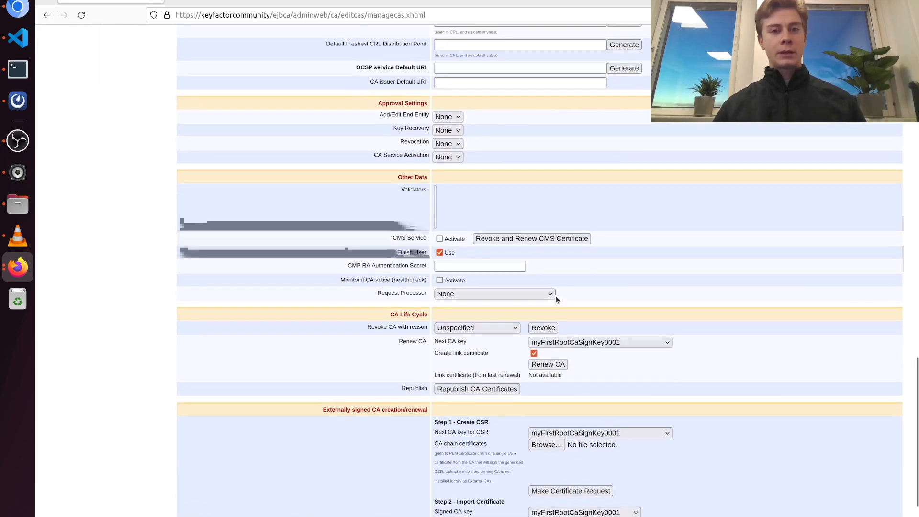
scroll(up, 3)
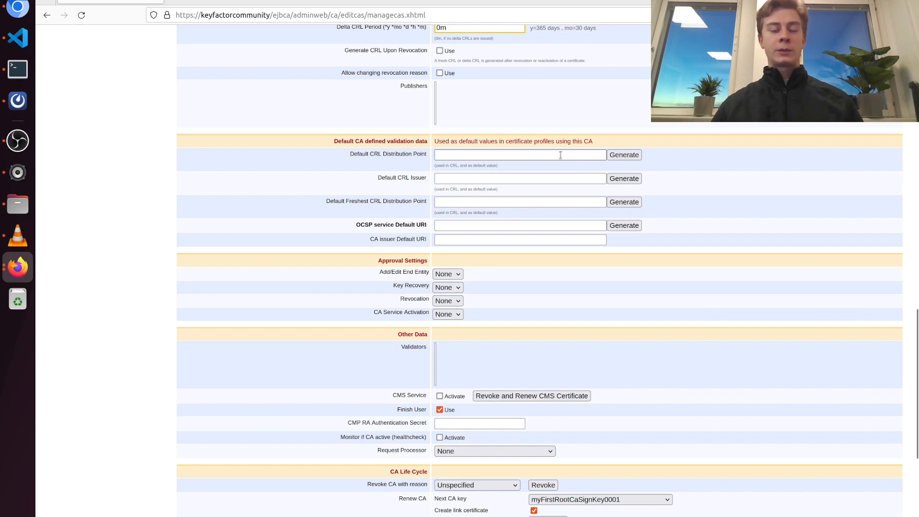
mouse_move(407, 155)
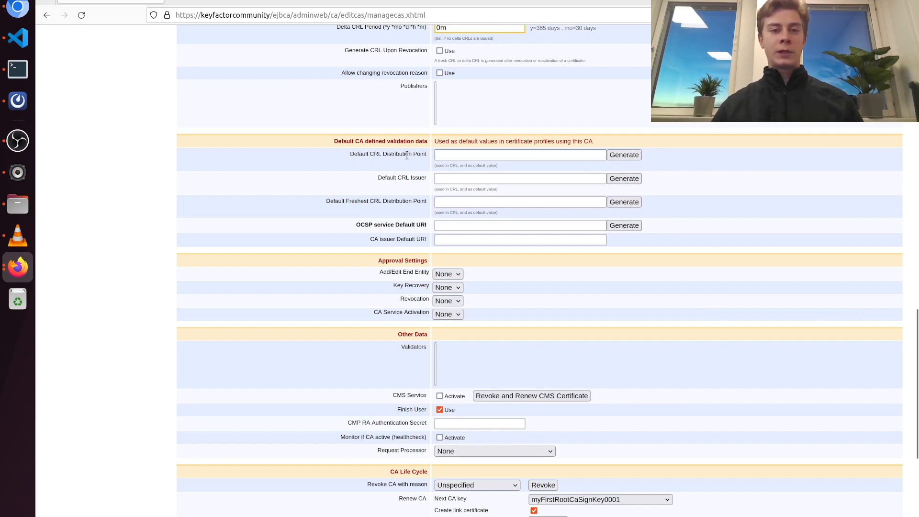
mouse_move(251, 93)
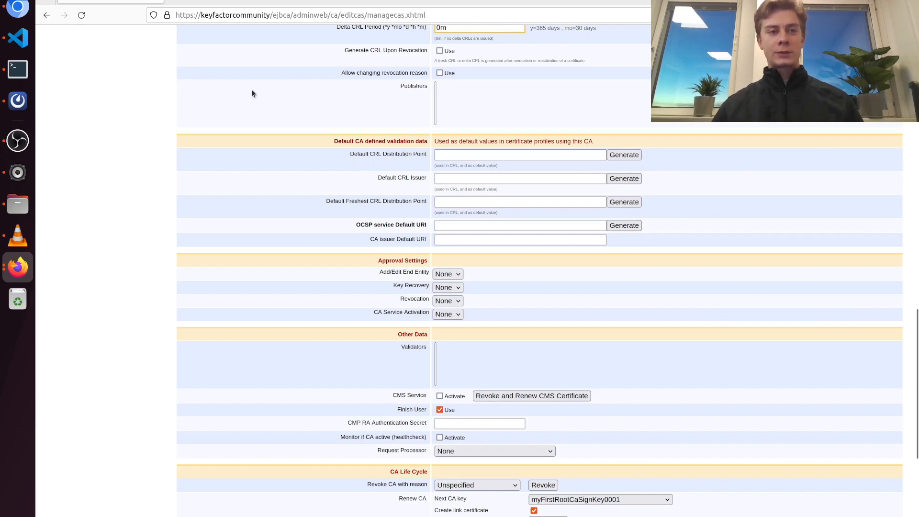